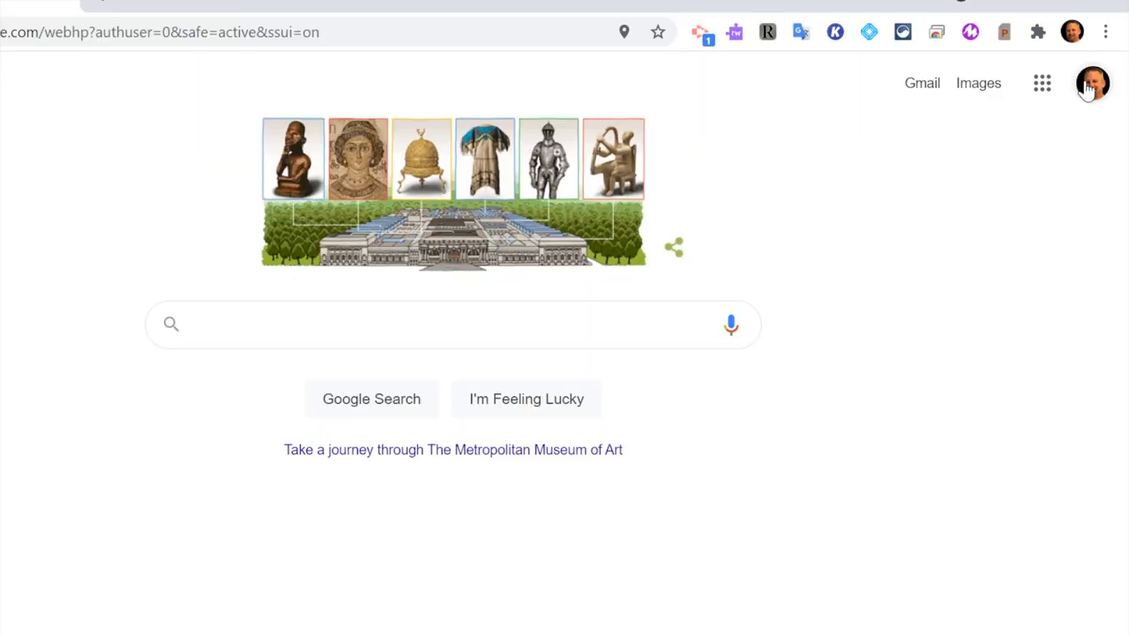
# Pick the Tiger Tech account from the Google avatar's account list
pyautogui.click(1092, 82)
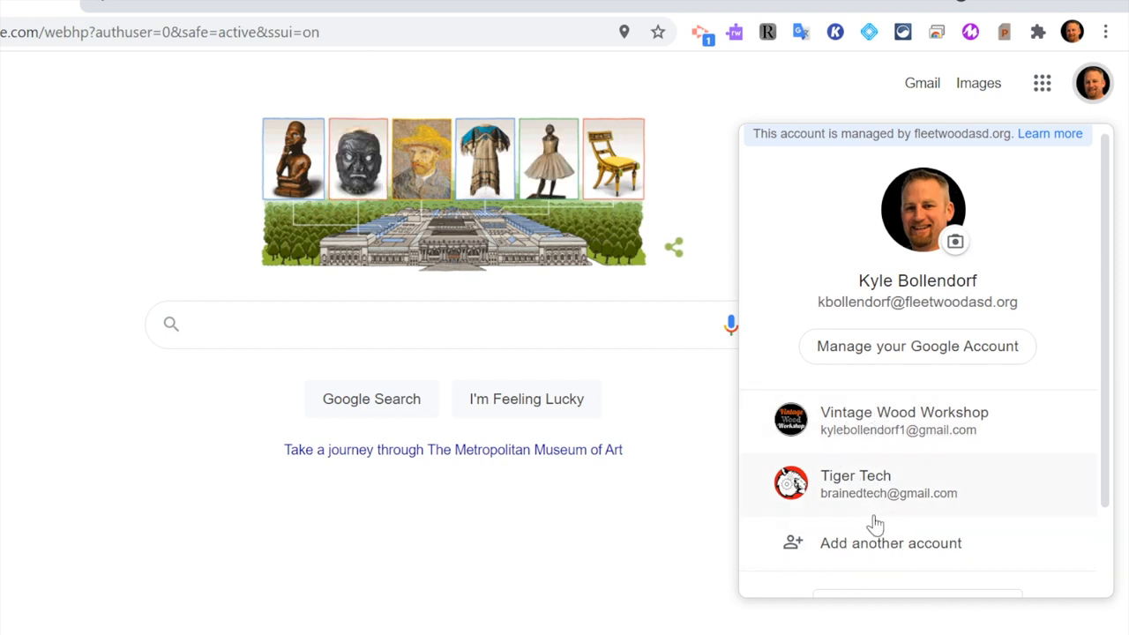
pyautogui.click(856, 484)
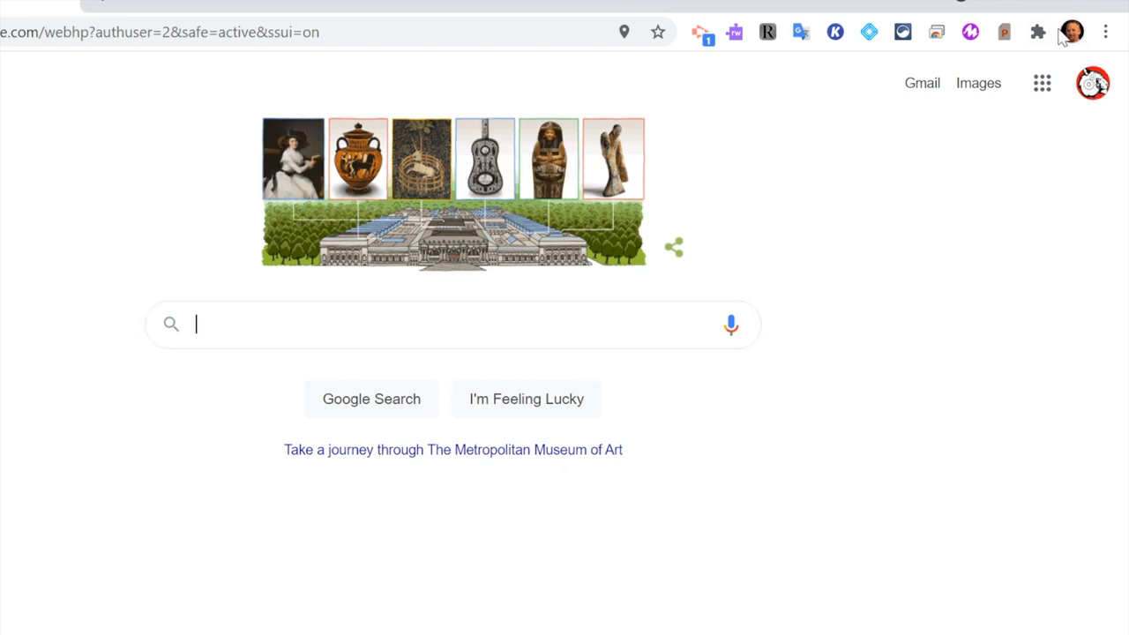
pyautogui.moveTo(1072, 31)
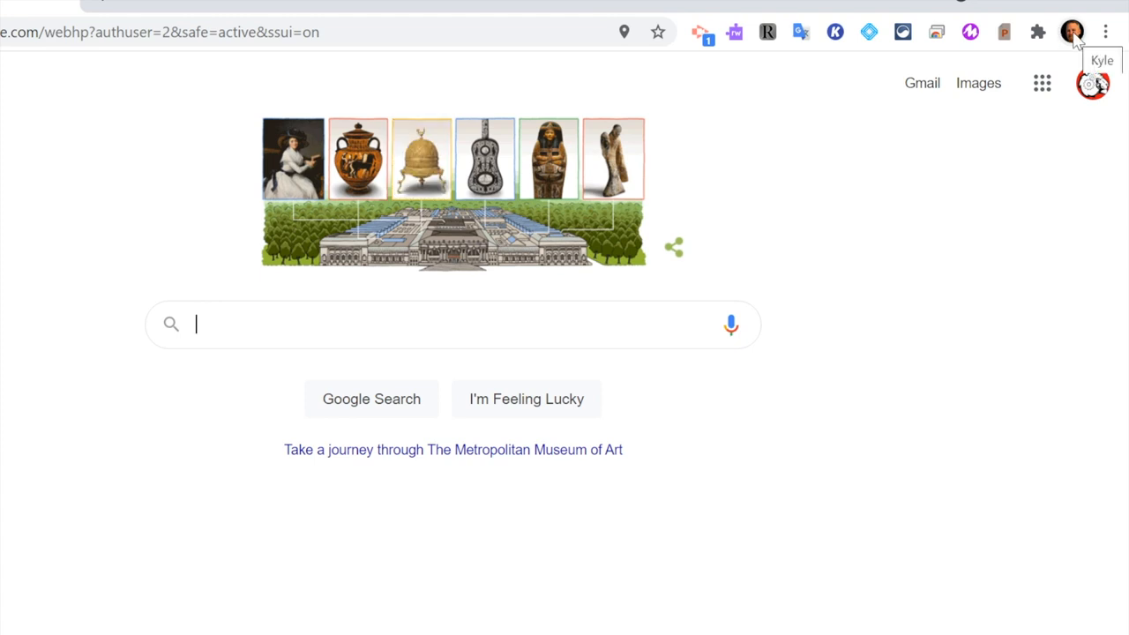
pyautogui.moveTo(918, 307)
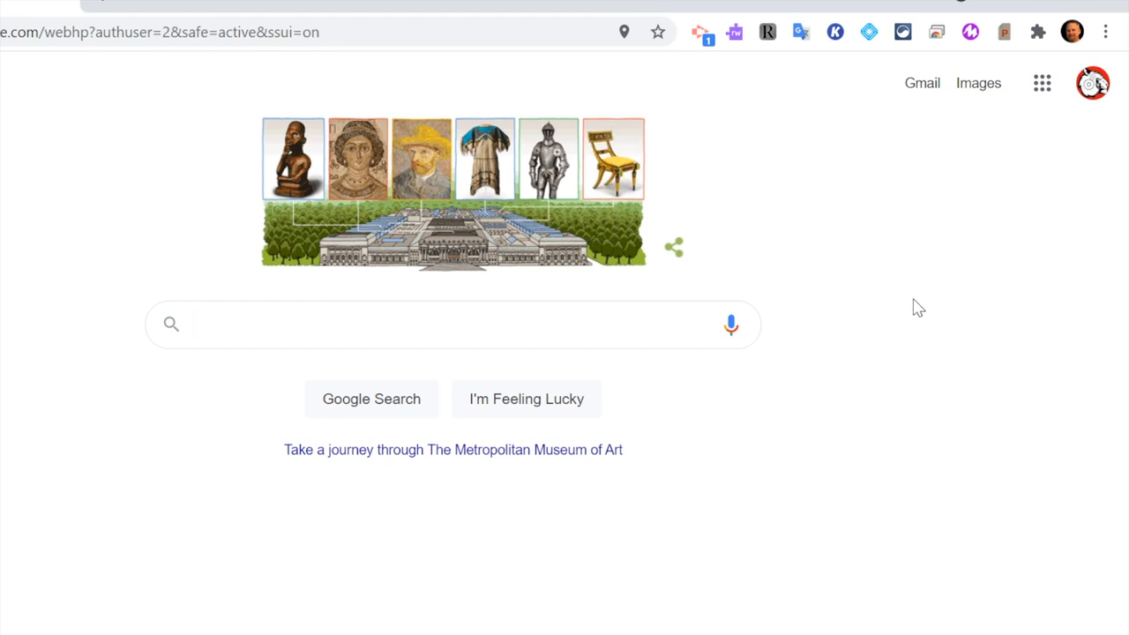
pyautogui.moveTo(1094, 84)
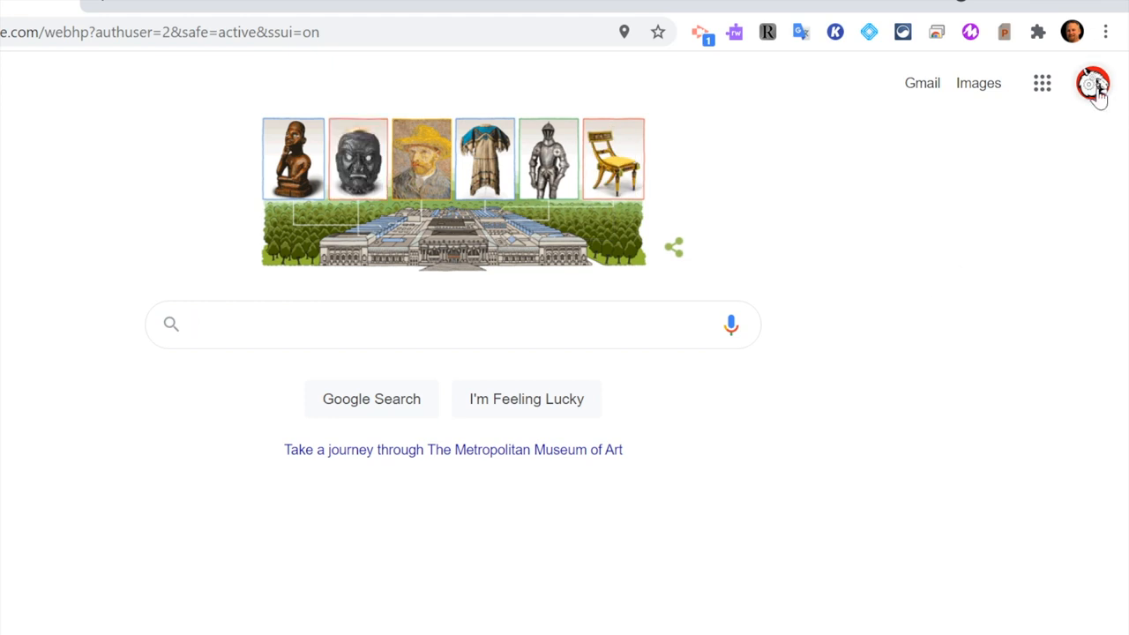
pyautogui.click(1092, 83)
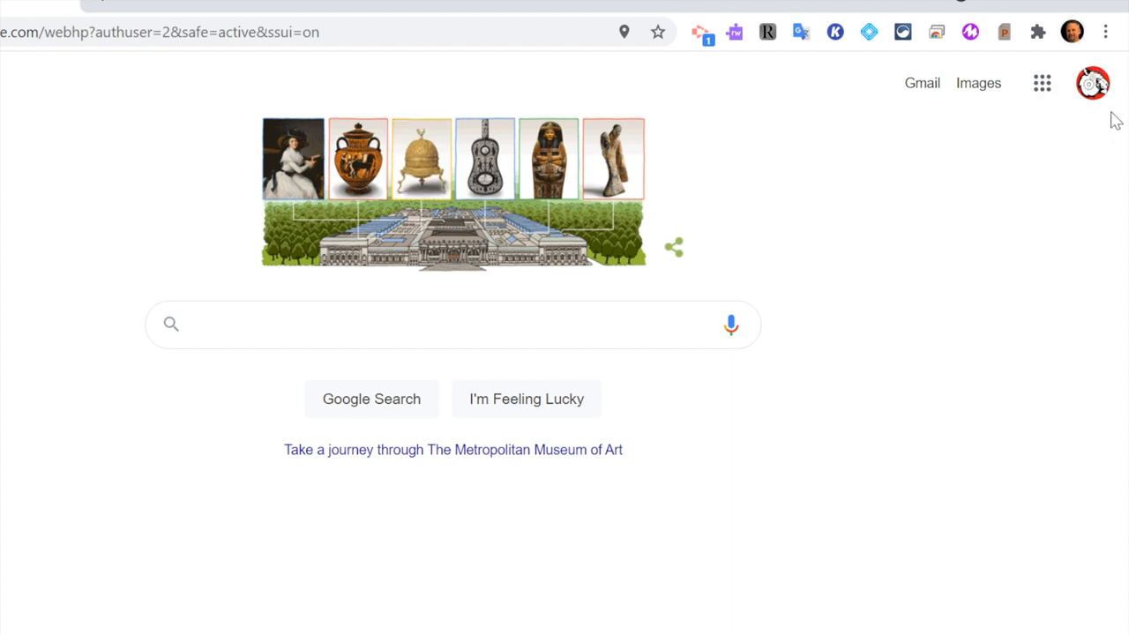
# Switch back to the school account, sign out of all accounts, then sign in again
pyautogui.click(1093, 83)
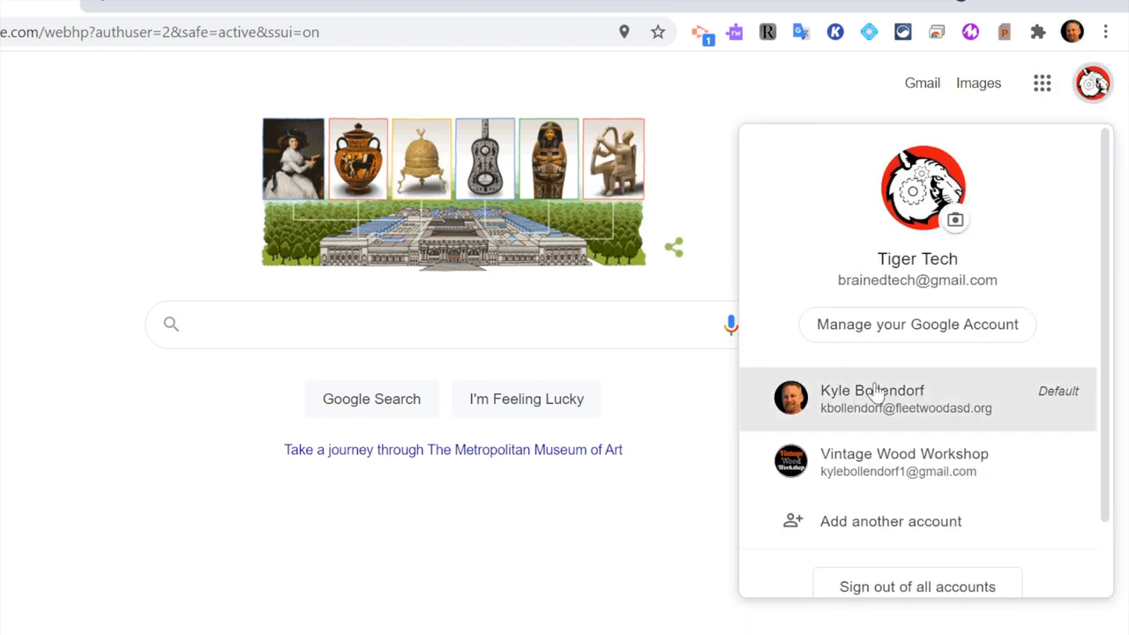
pyautogui.click(882, 398)
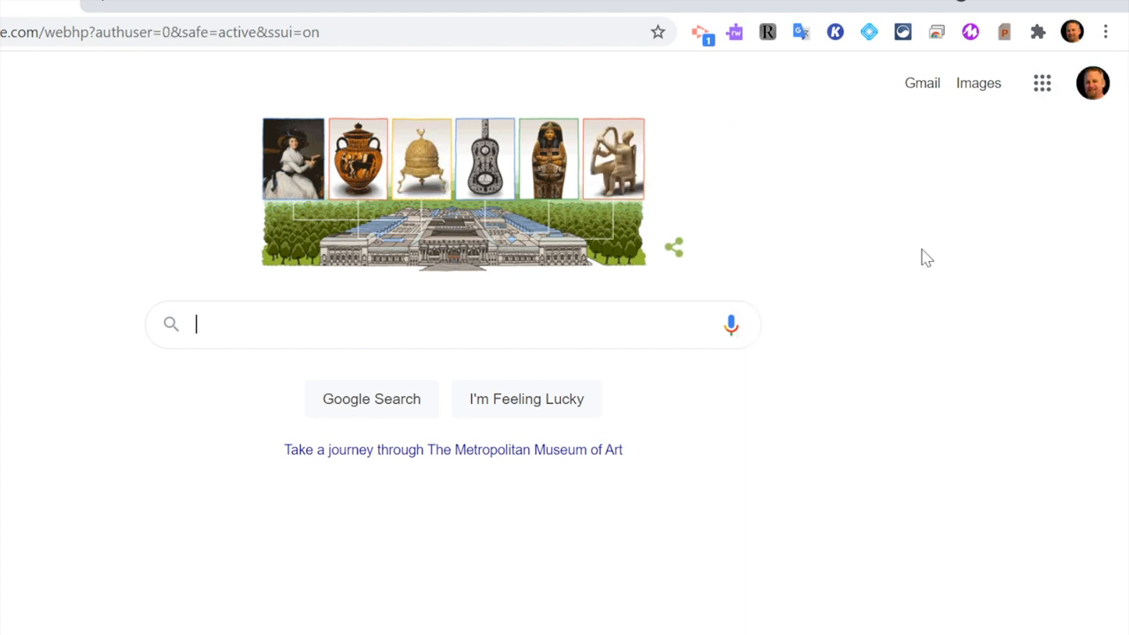
pyautogui.click(1092, 83)
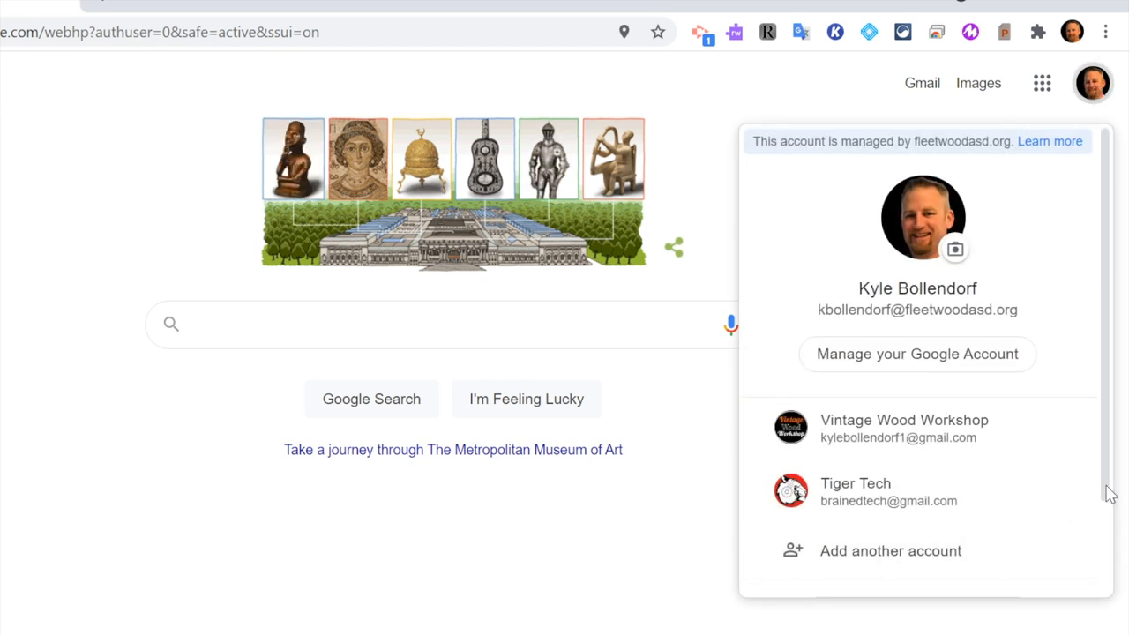
pyautogui.scroll(-3)
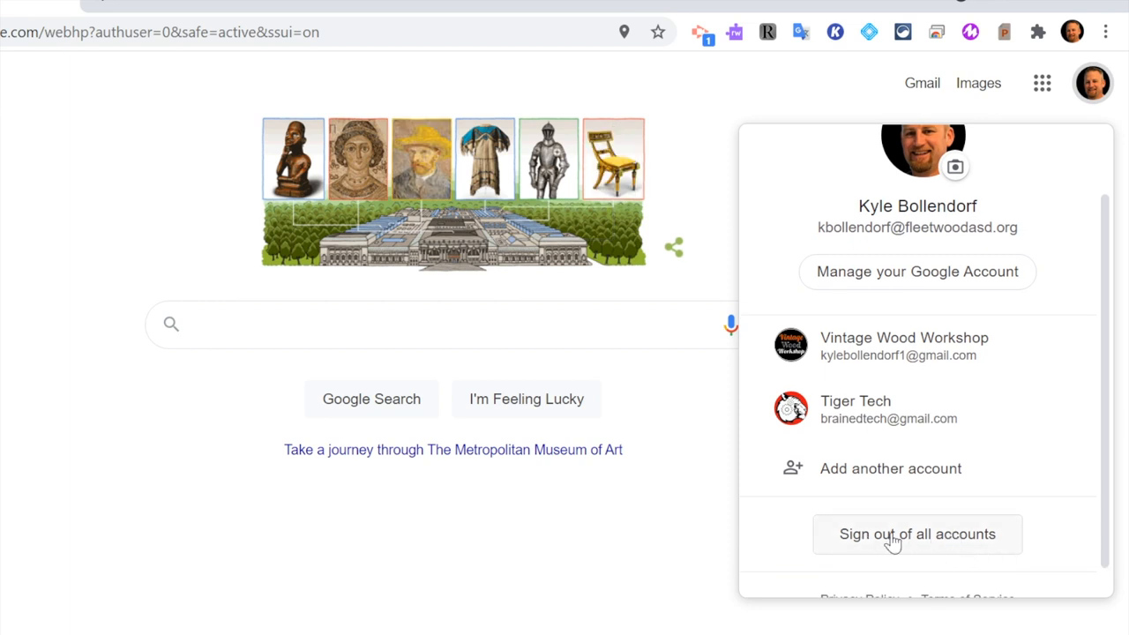
pyautogui.click(917, 534)
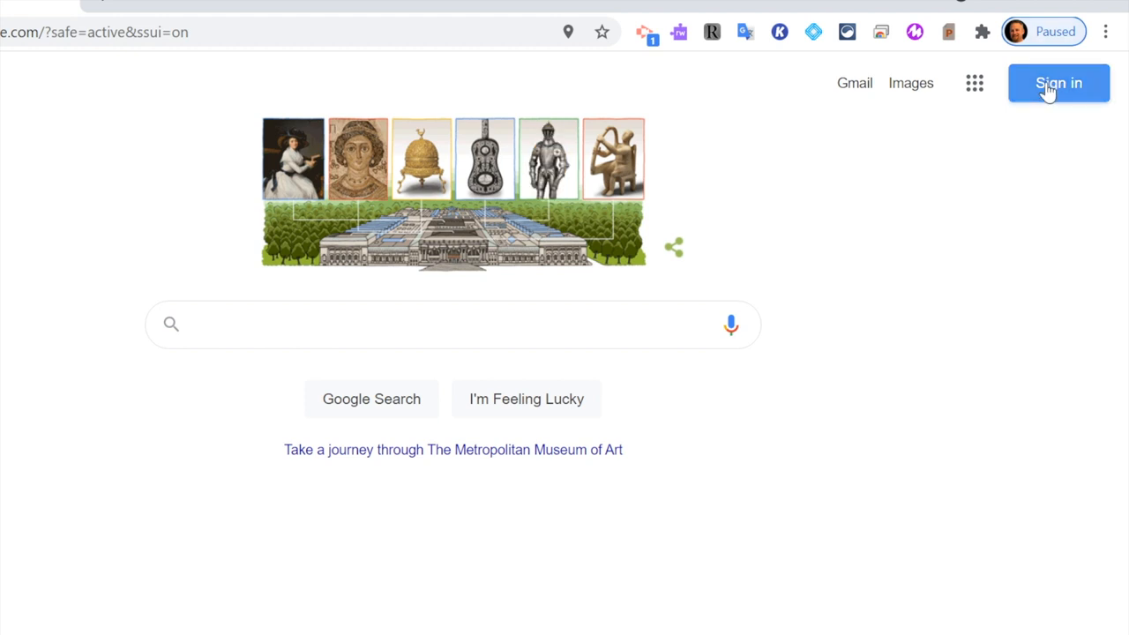
pyautogui.click(1058, 82)
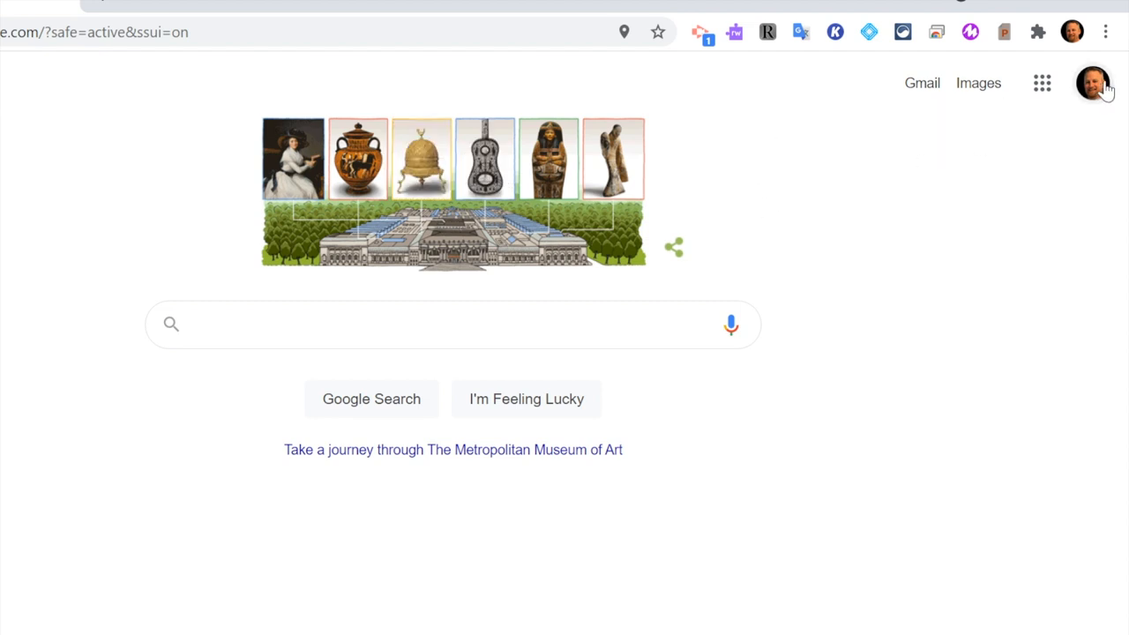
# Remove the Vintage Wood Workshop and Tiger Tech accounts from the Google account list
pyautogui.click(1092, 82)
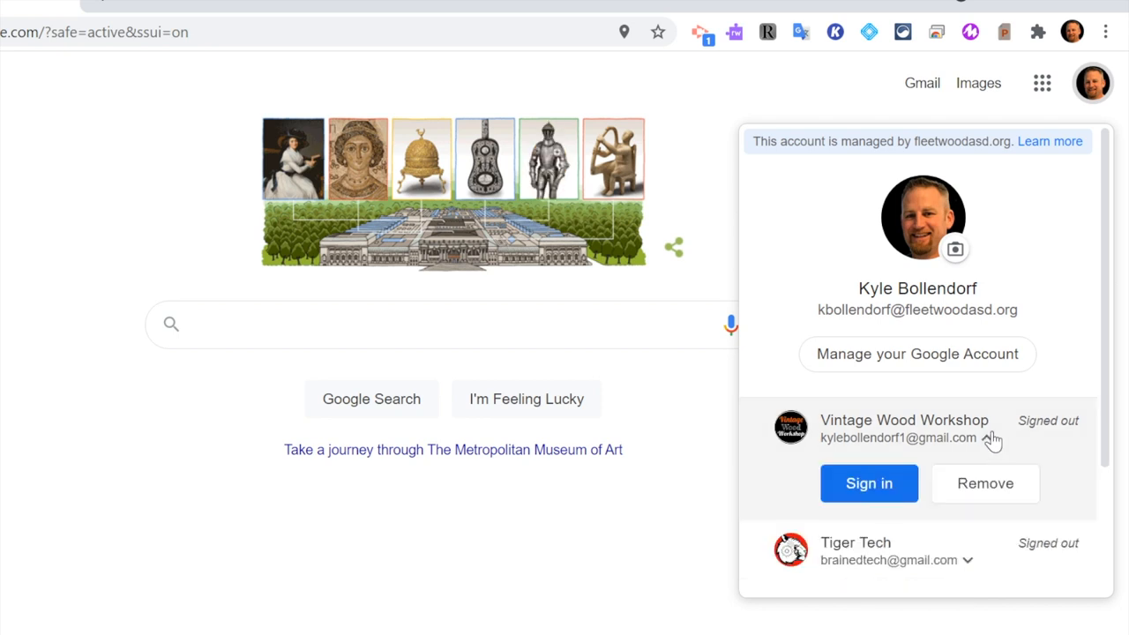
pyautogui.click(986, 483)
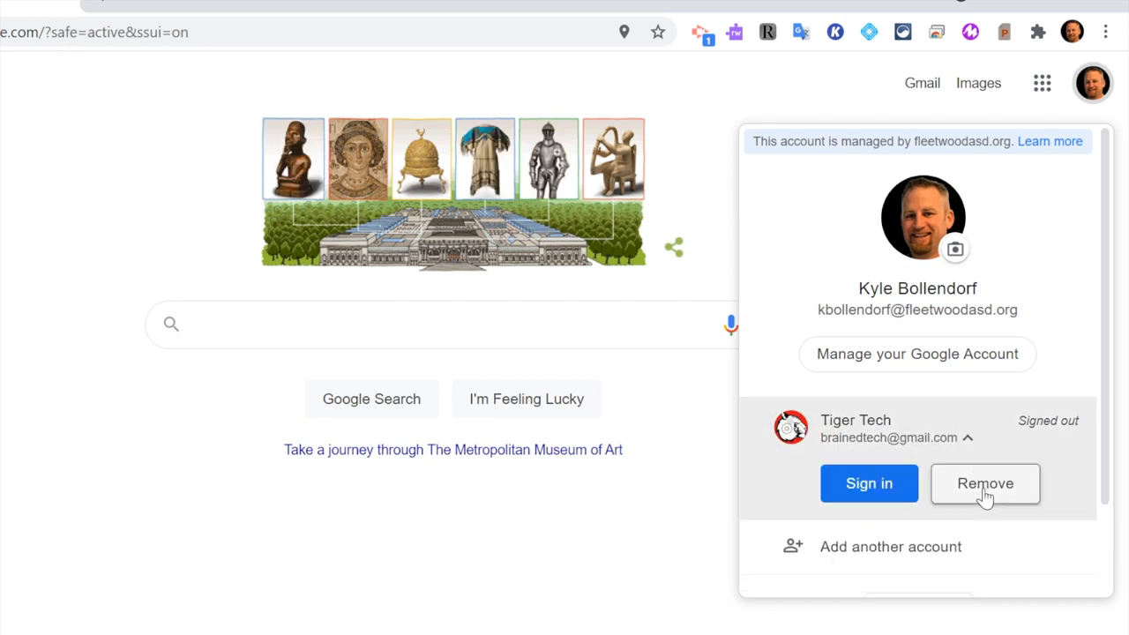
pyautogui.click(986, 483)
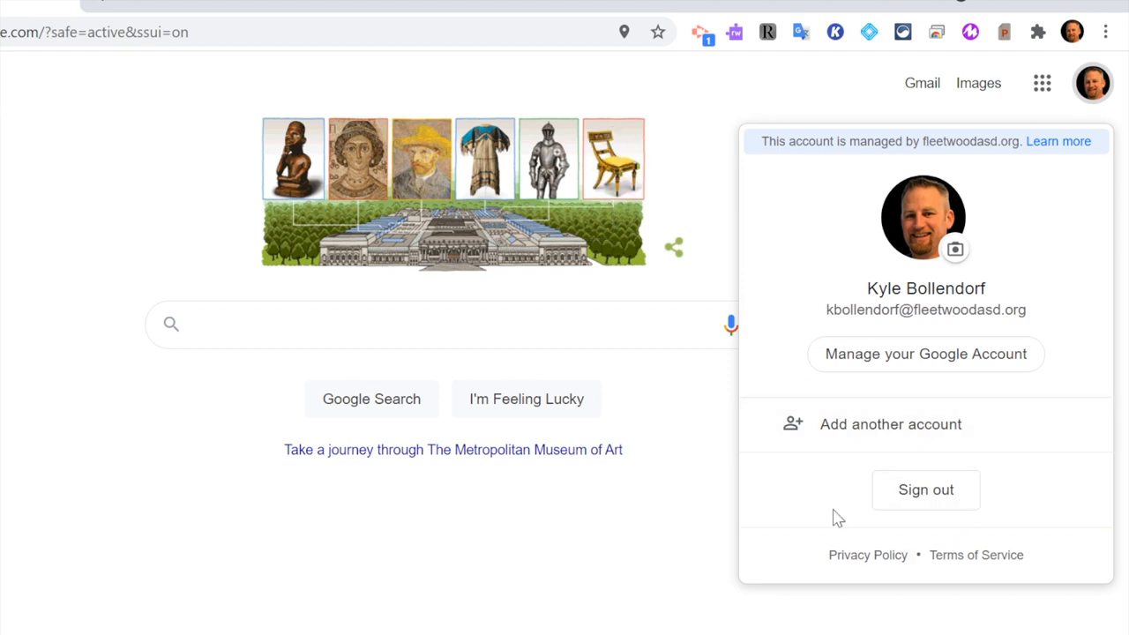
pyautogui.click(969, 168)
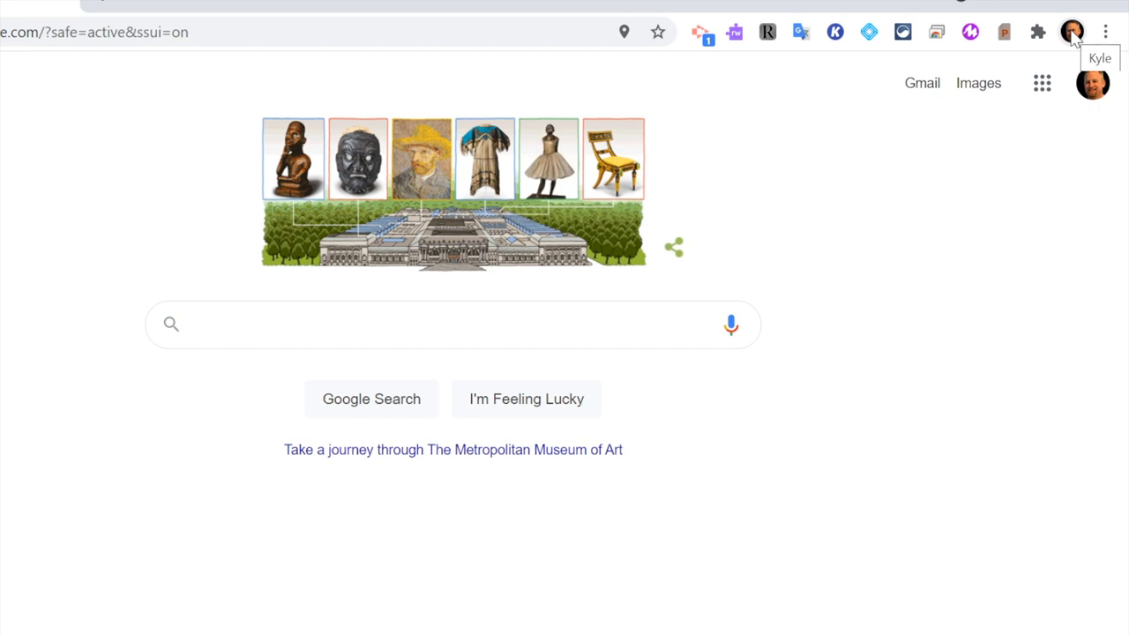
# Add a Chrome profile named 'Tiger Tech' with the origami dog avatar and begin sign-in
pyautogui.click(1071, 32)
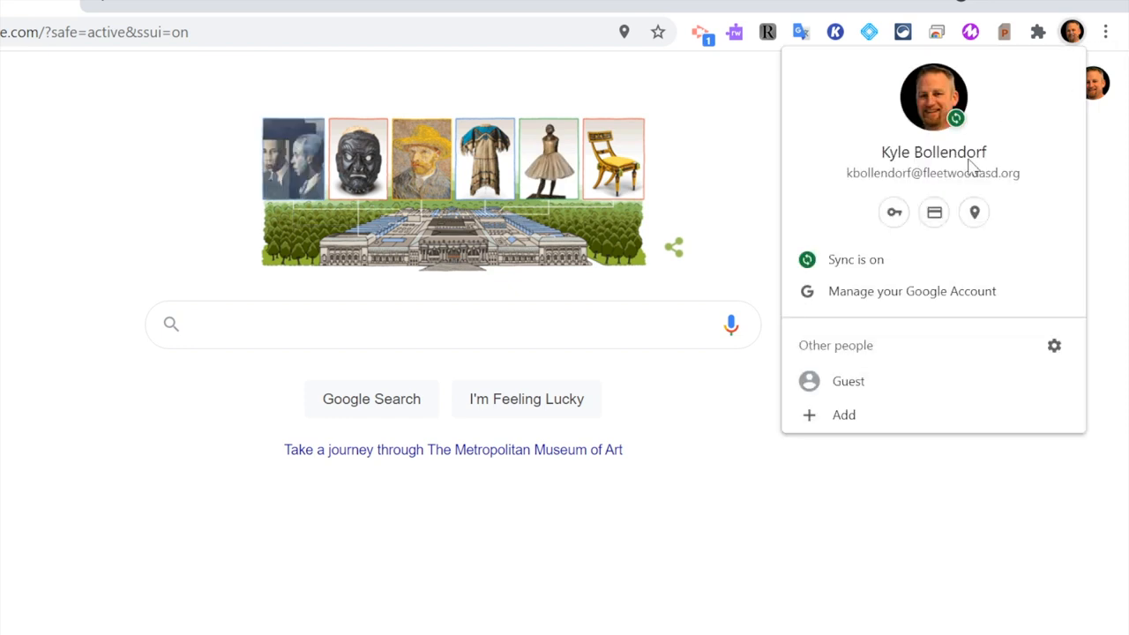
pyautogui.moveTo(843, 415)
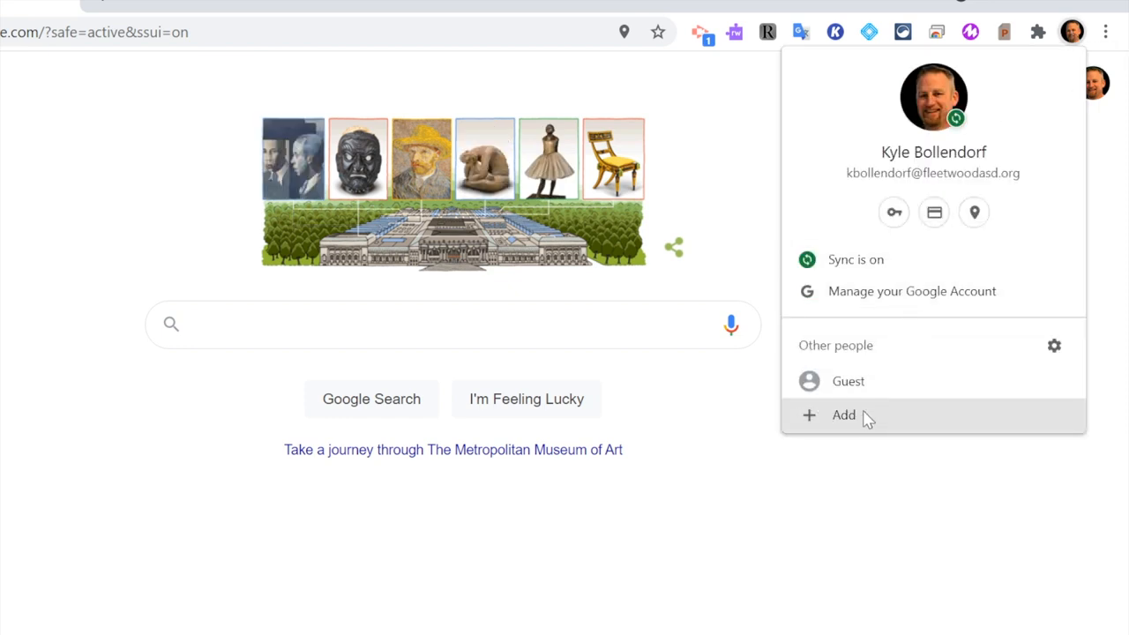
pyautogui.click(843, 414)
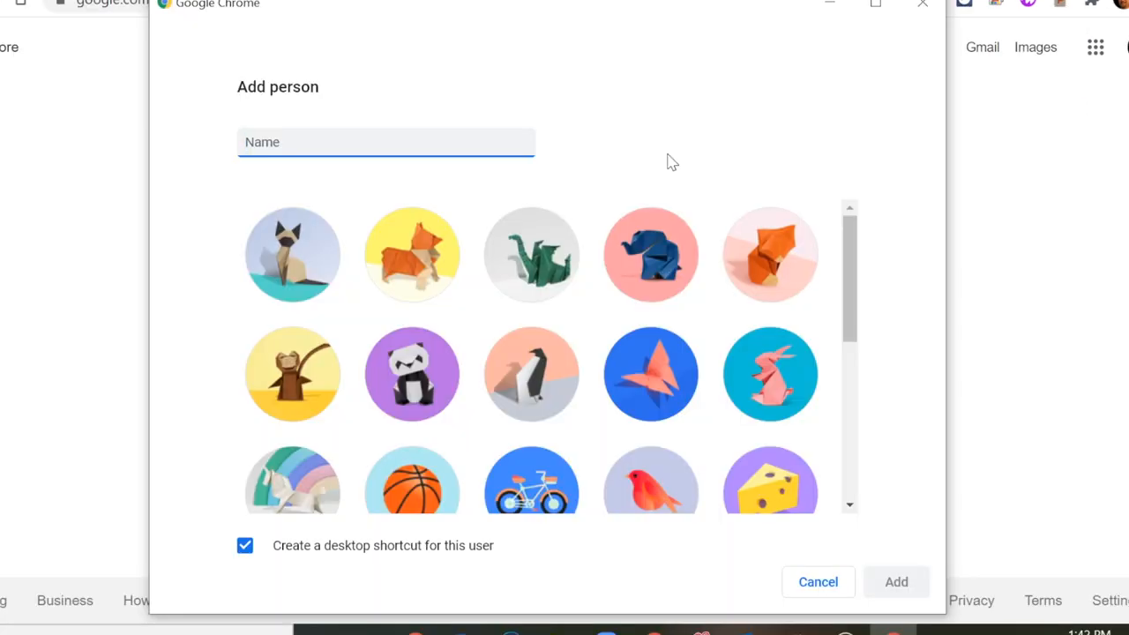
pyautogui.write('Tiger T')
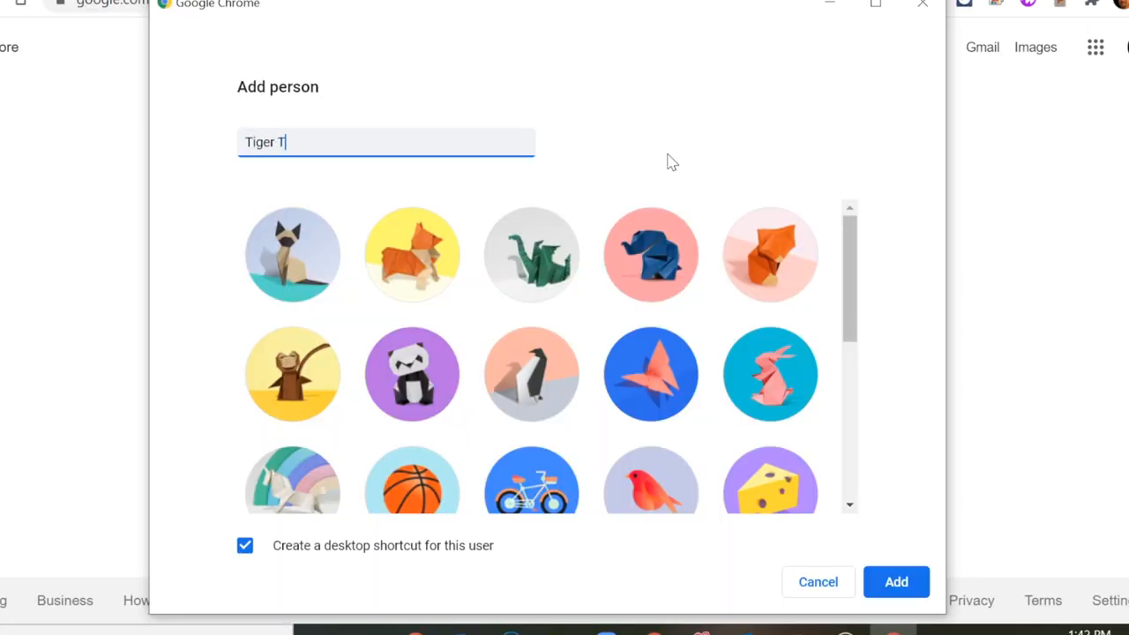
pyautogui.write('ech')
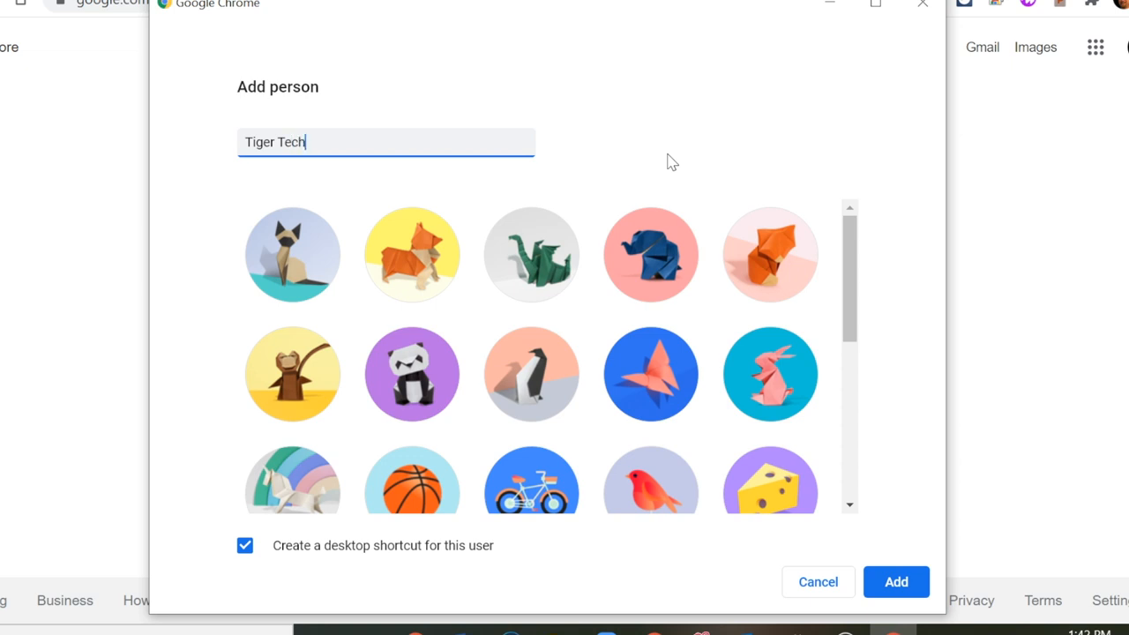
pyautogui.moveTo(390, 116)
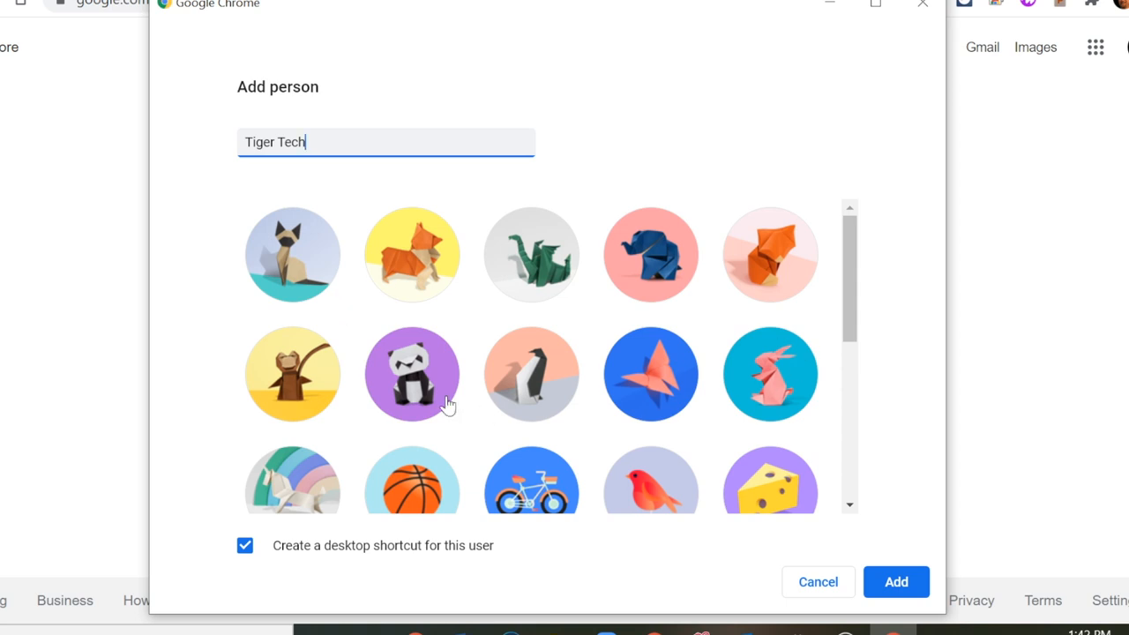
pyautogui.click(411, 255)
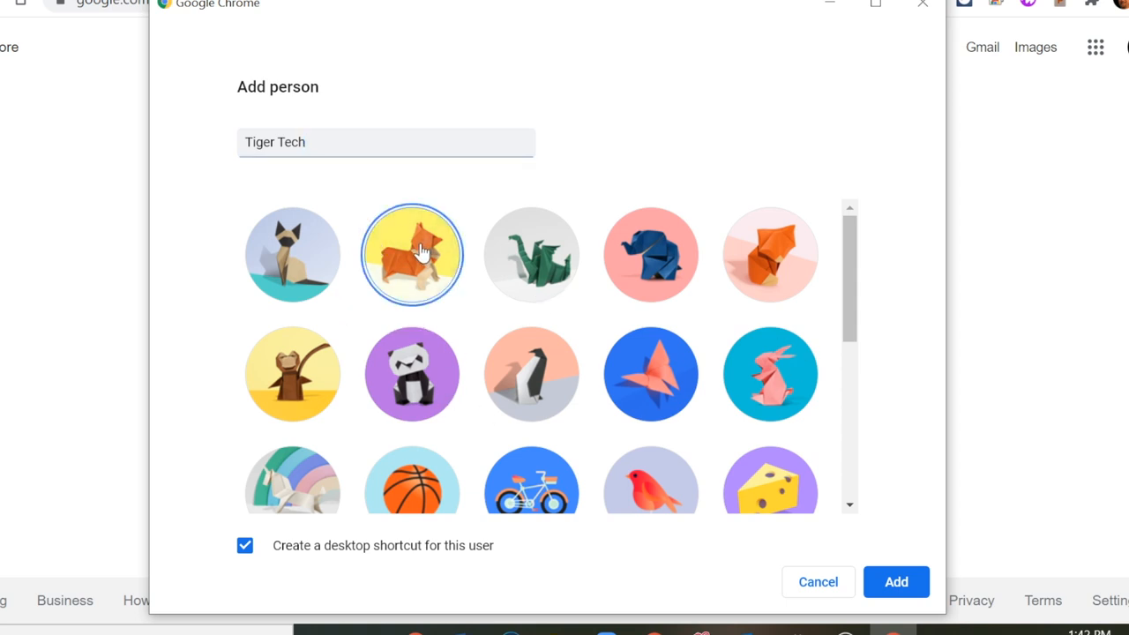
pyautogui.moveTo(651, 480)
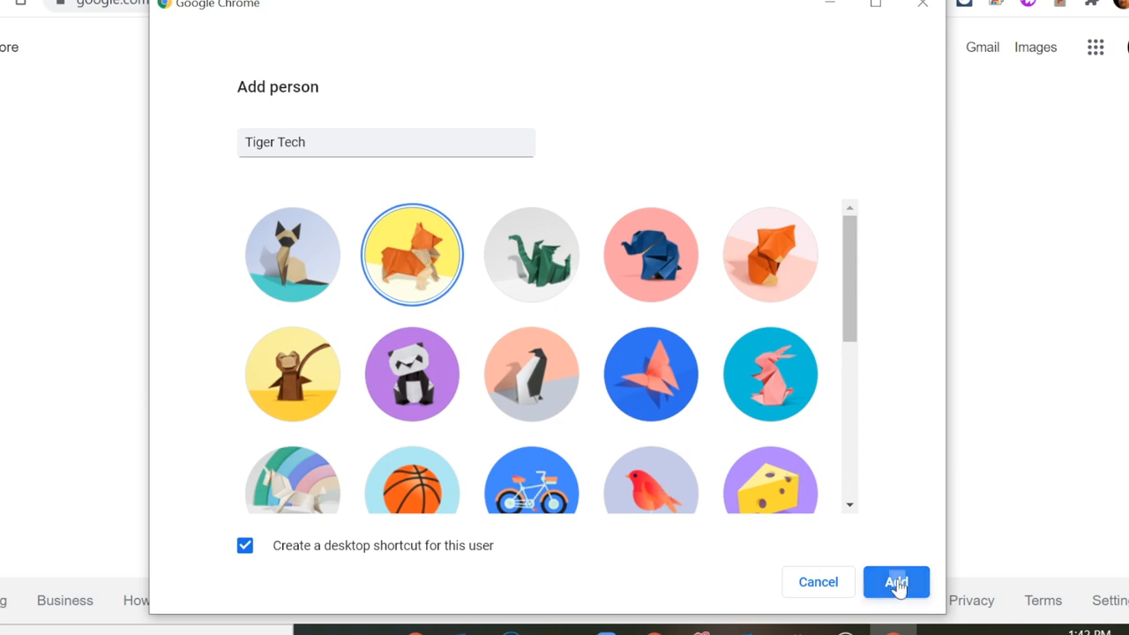
pyautogui.click(896, 582)
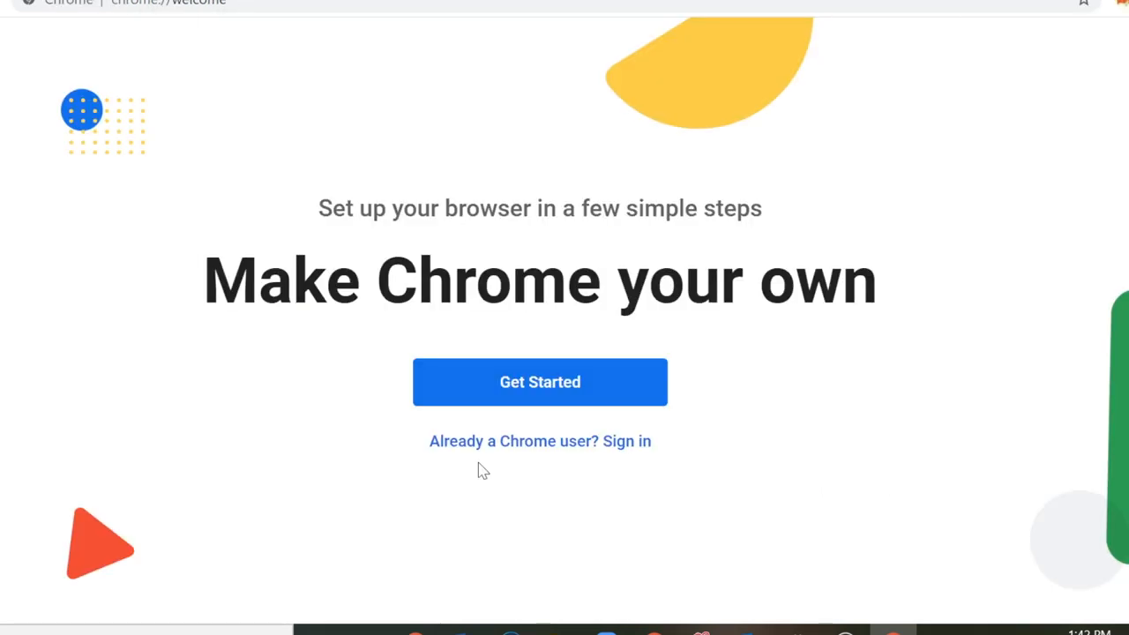
pyautogui.moveTo(612, 482)
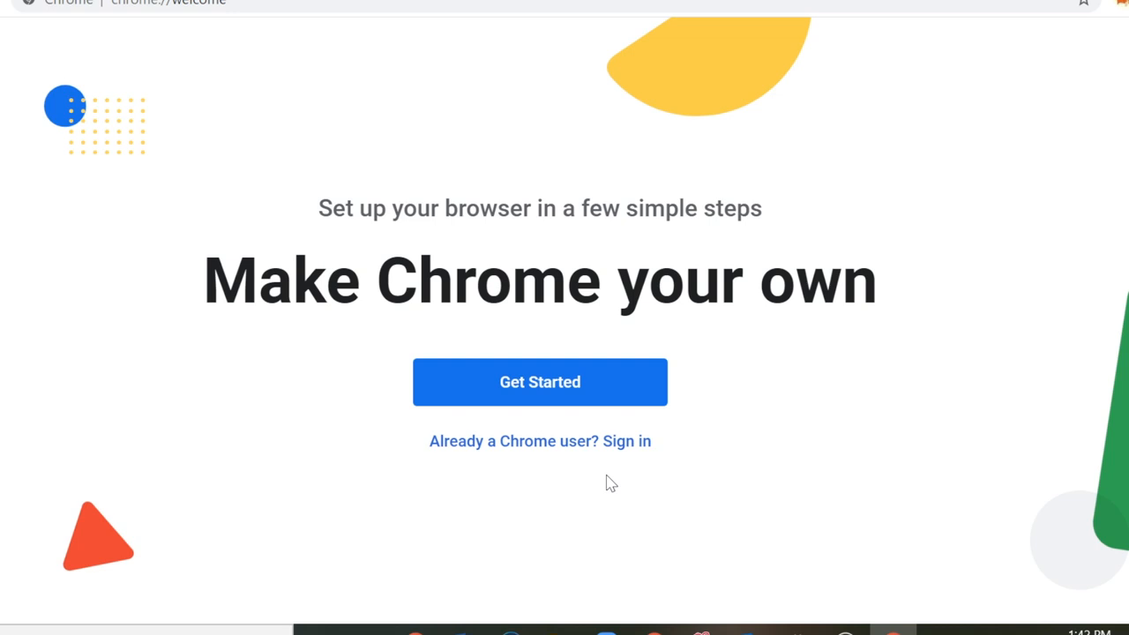
pyautogui.click(539, 441)
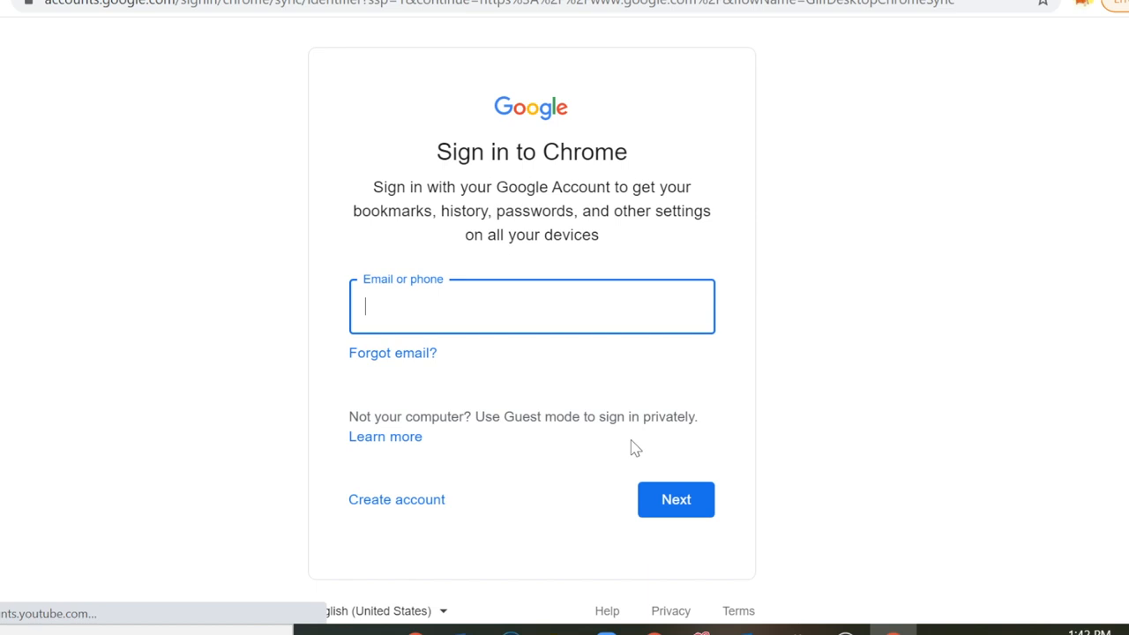
# Enter the Tiger Tech account email on the Sign in to Chrome page
pyautogui.click(676, 499)
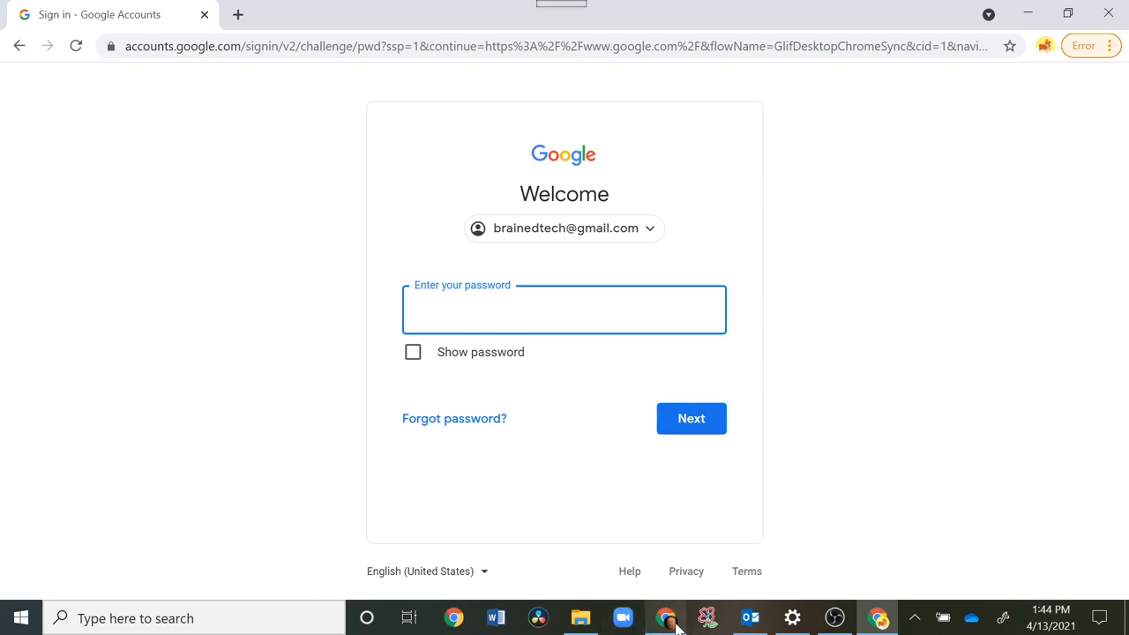
pyautogui.moveTo(666, 618)
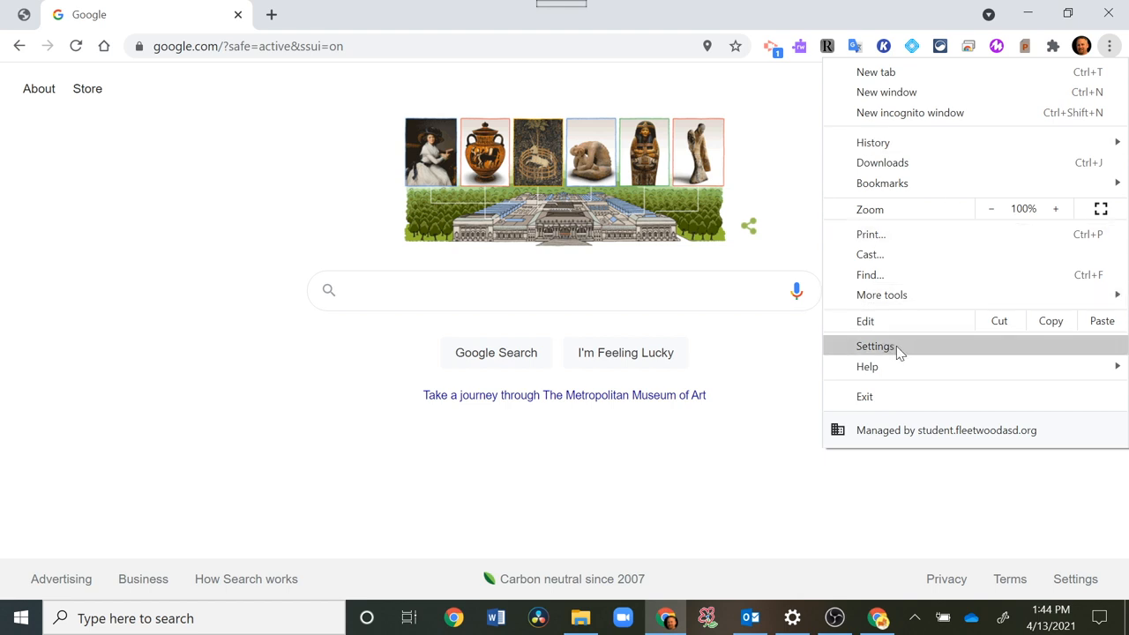
# Open Chrome Settings in the original school profile's window
pyautogui.click(875, 346)
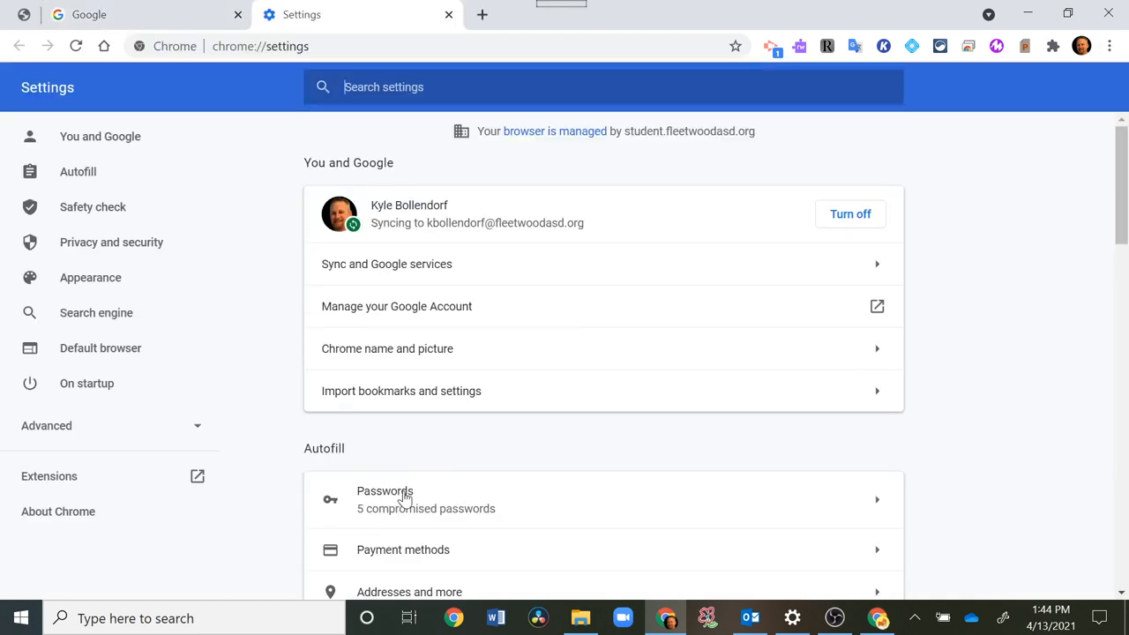
# Filter saved passwords by 'brain' and try revealing the Google login, cancelling the Windows prompt
pyautogui.click(385, 498)
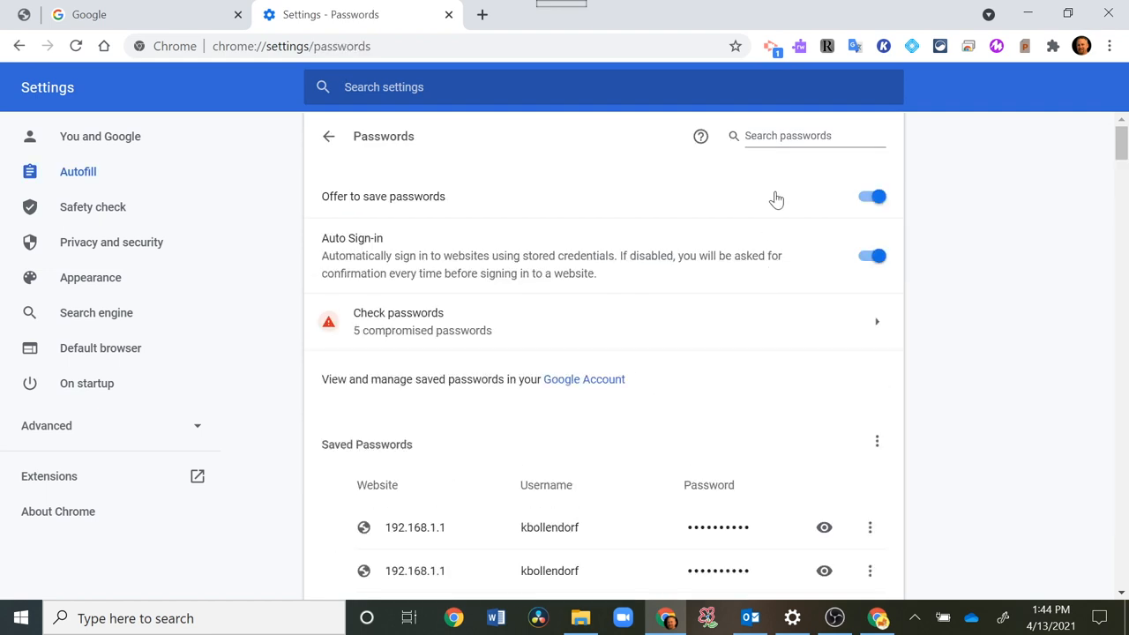
pyautogui.click(807, 135)
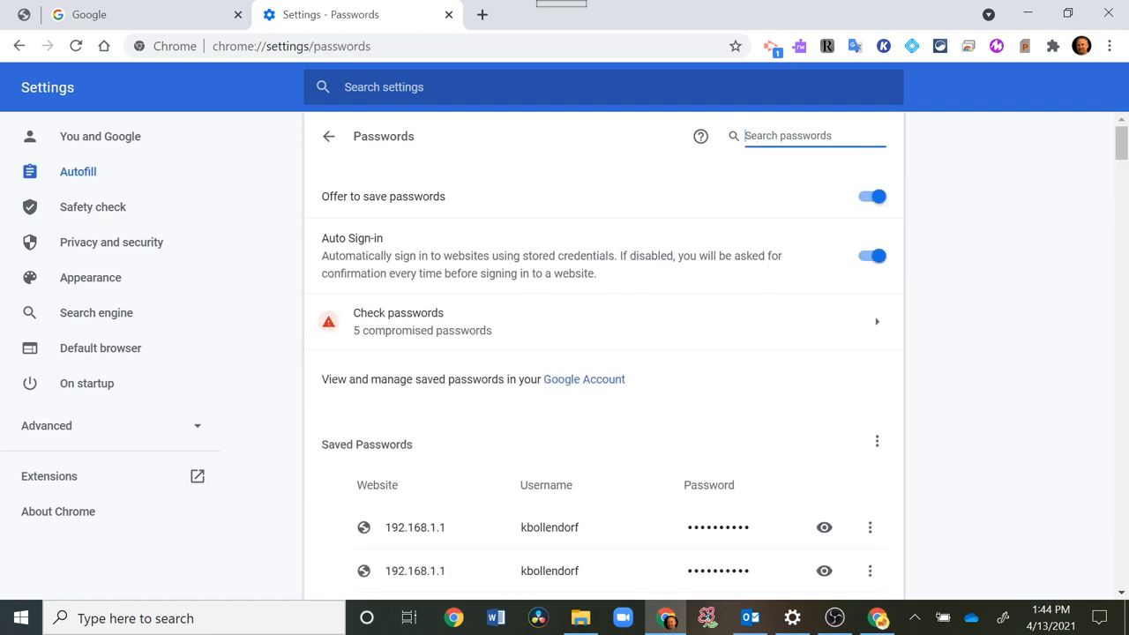
pyautogui.write('brain')
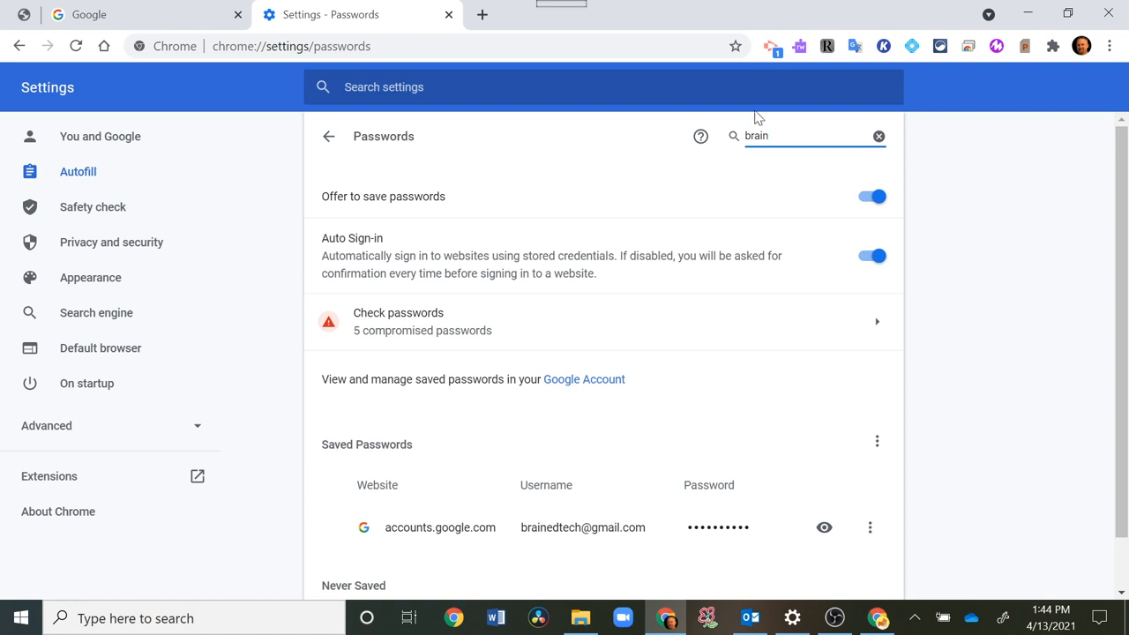
pyautogui.moveTo(614, 518)
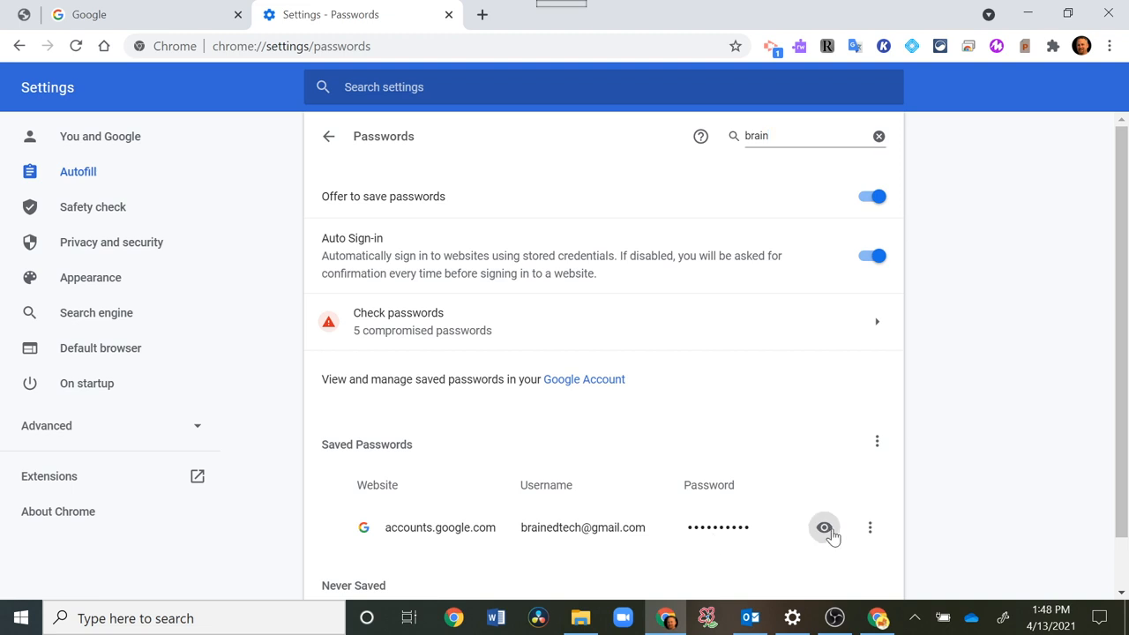
pyautogui.click(824, 528)
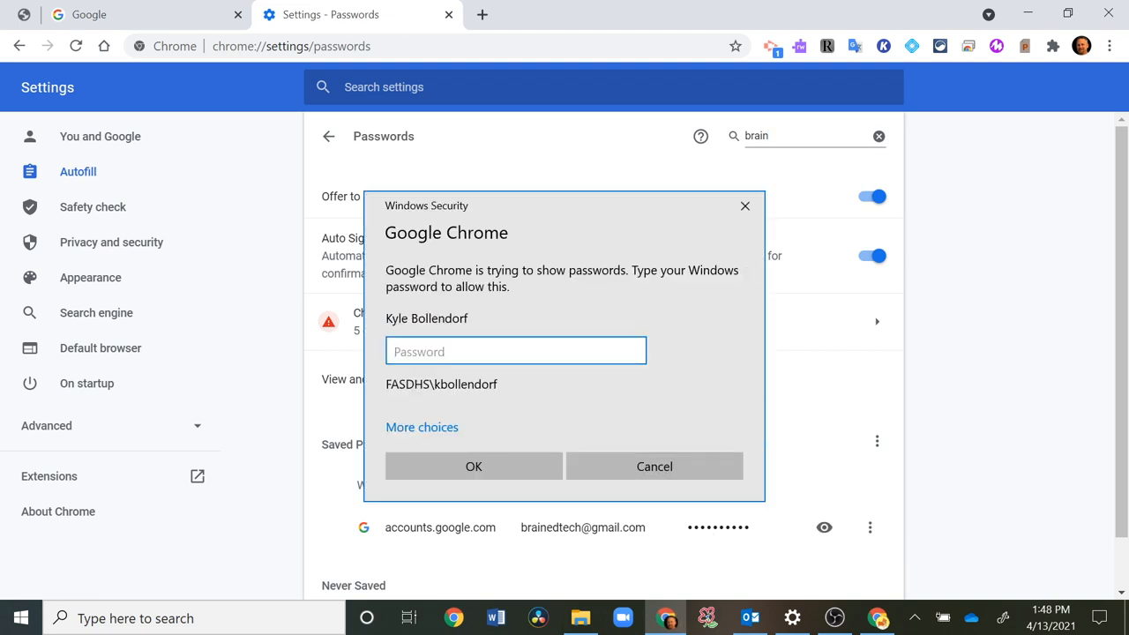
pyautogui.moveTo(631, 442)
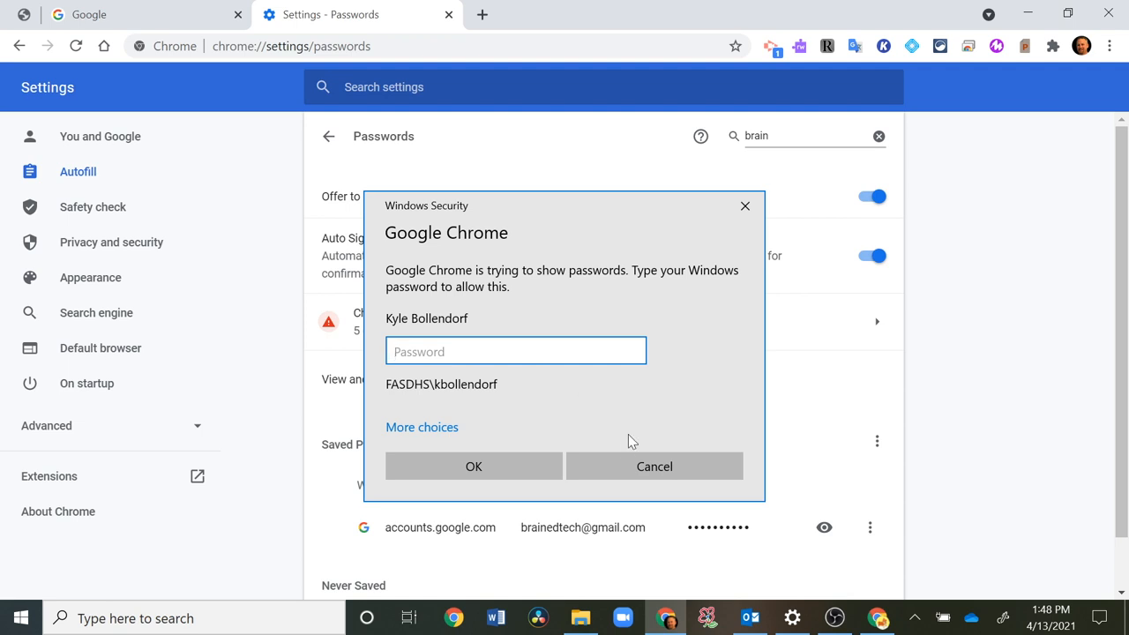
pyautogui.click(654, 466)
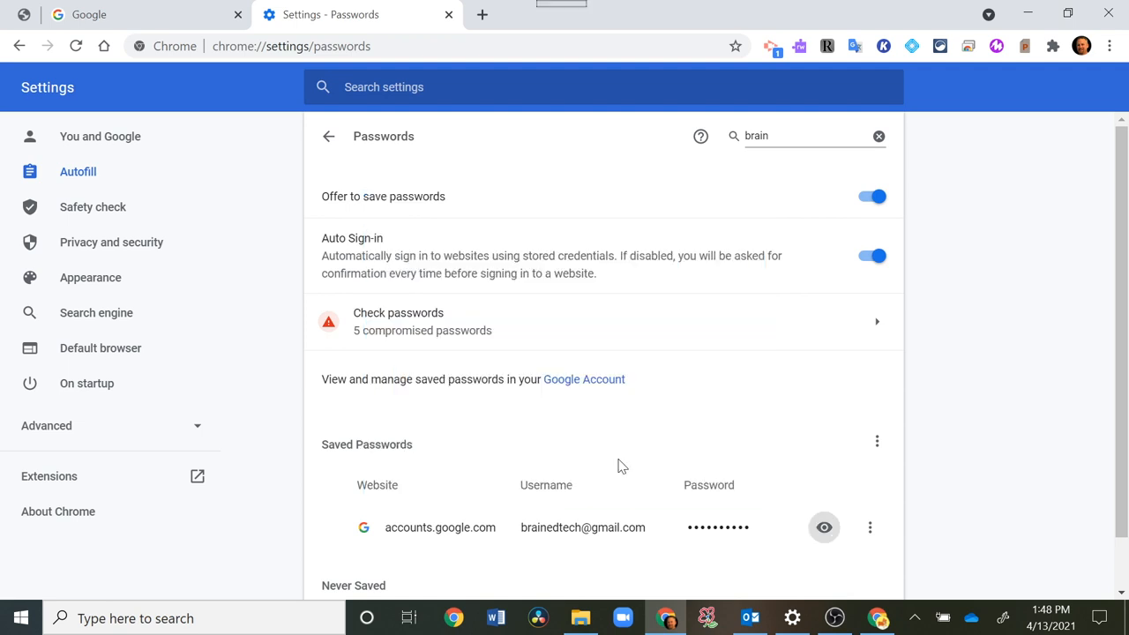
pyautogui.moveTo(876, 599)
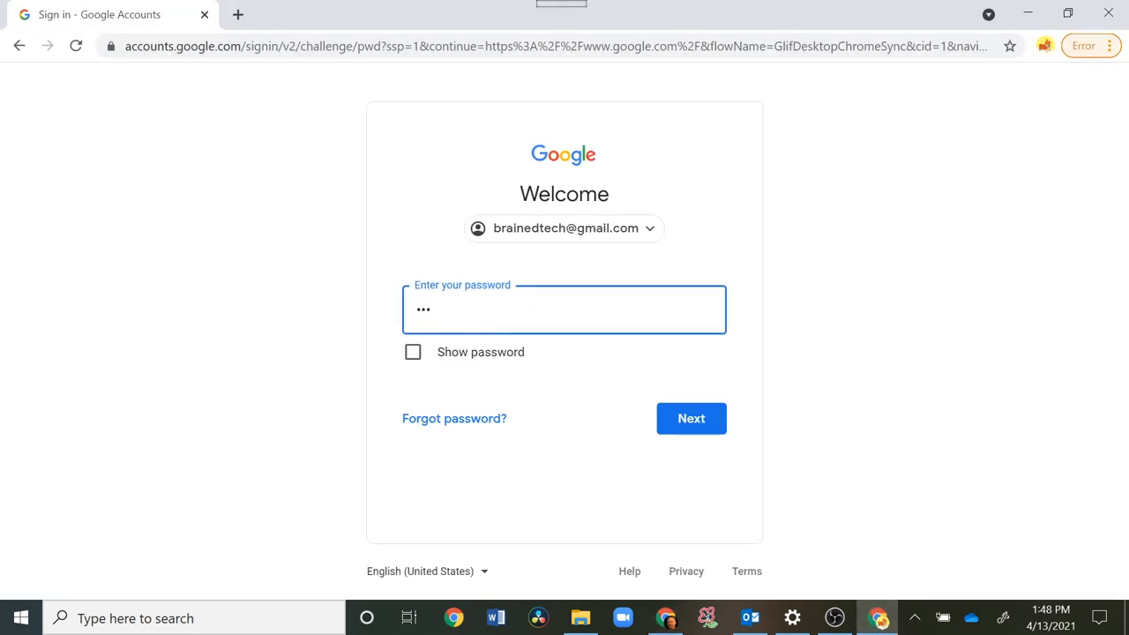
# Submit the Tiger Tech account password and confirm the account recovery options
pyautogui.click(692, 418)
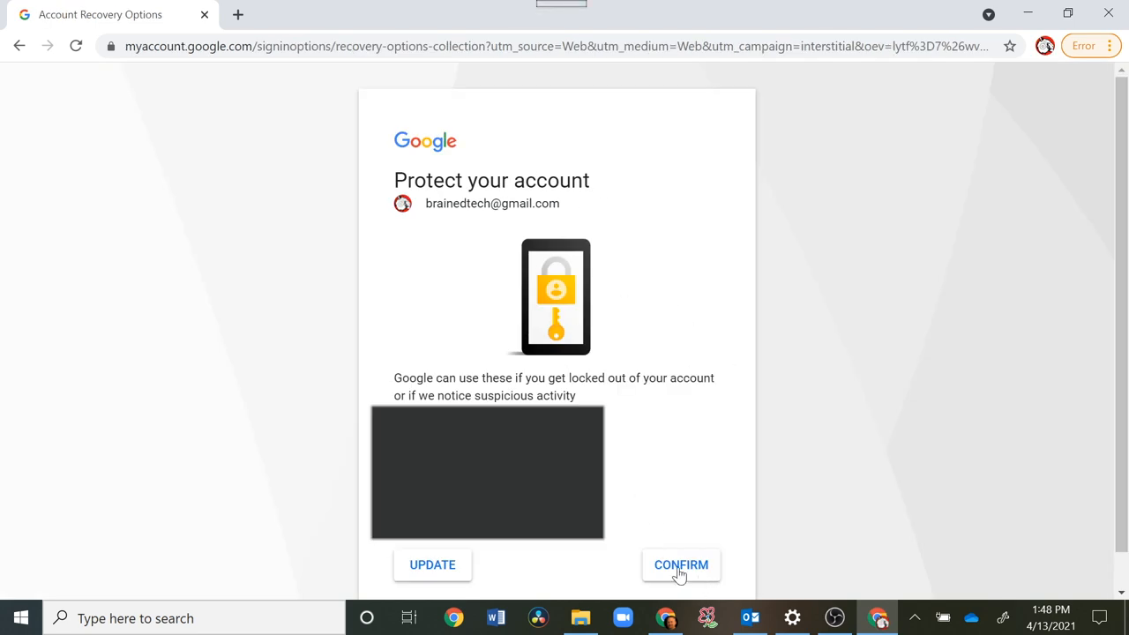
pyautogui.moveTo(681, 575)
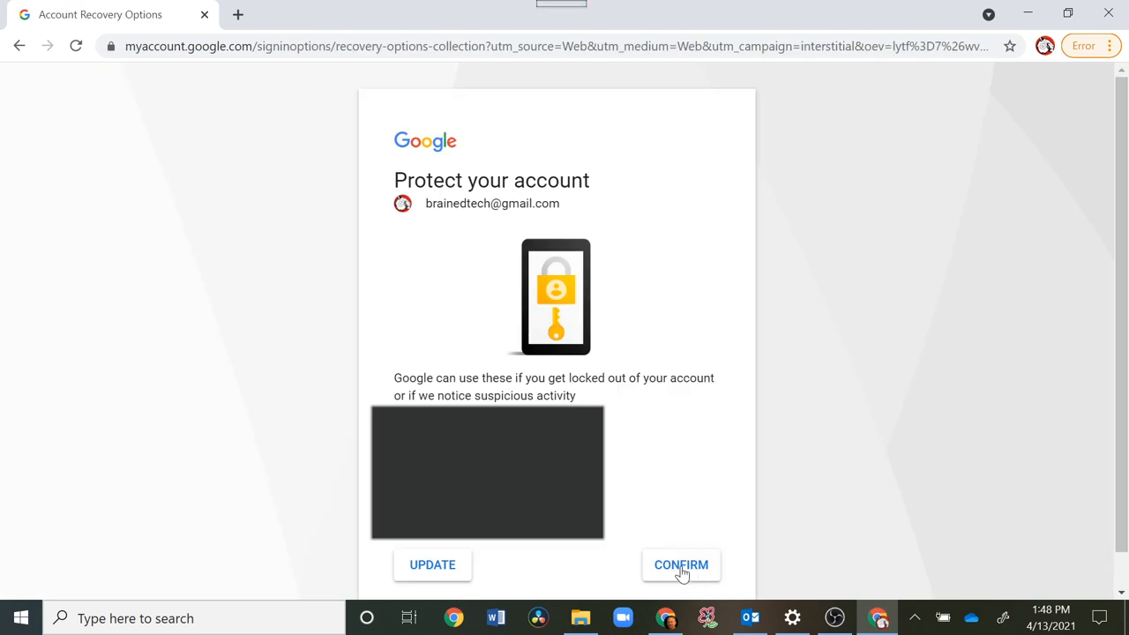
pyautogui.click(681, 564)
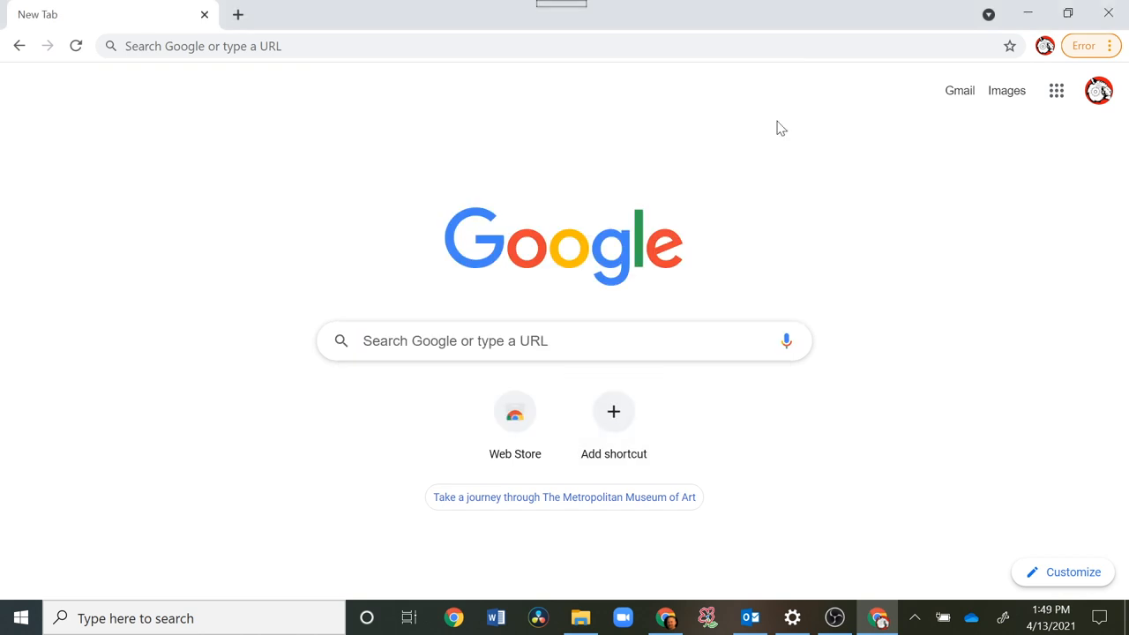
pyautogui.moveTo(1120, 74)
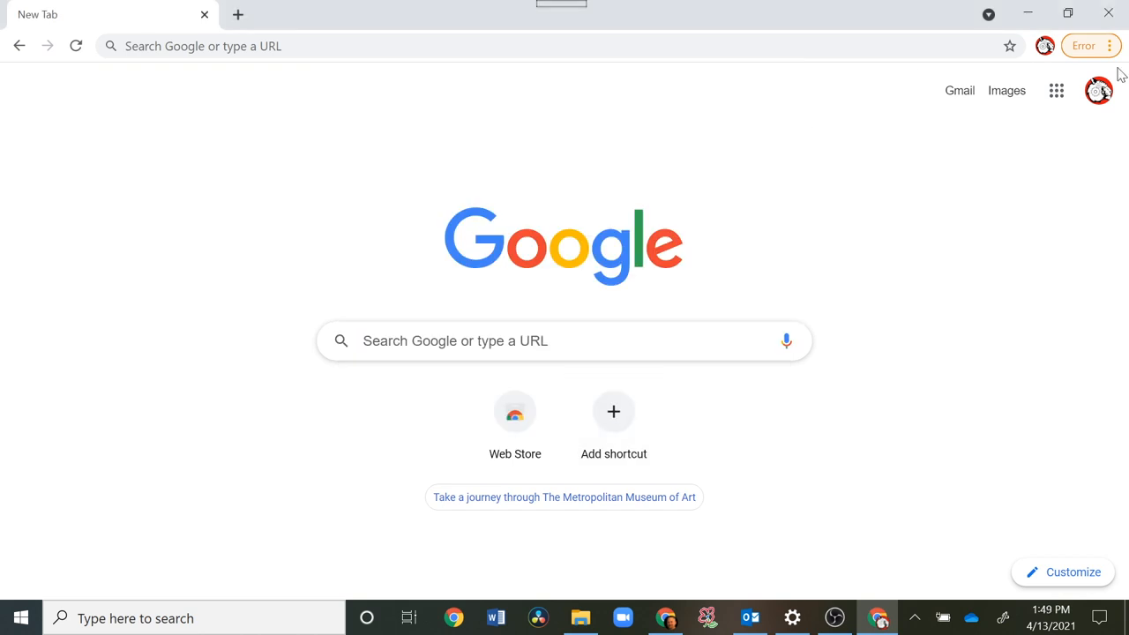
pyautogui.moveTo(1045, 46)
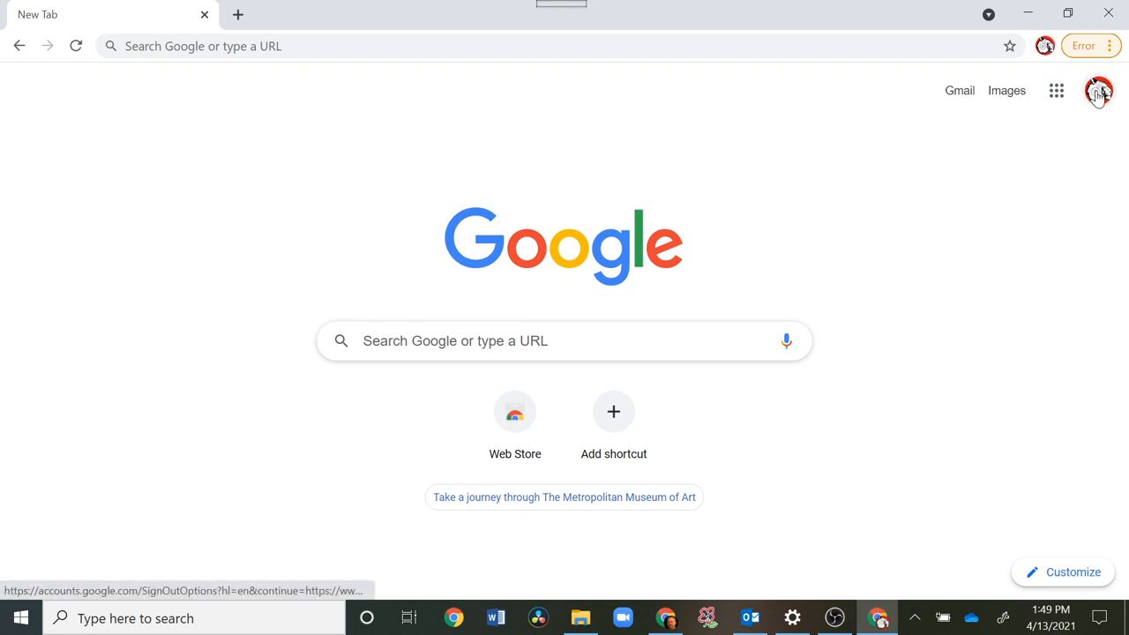
pyautogui.moveTo(910, 565)
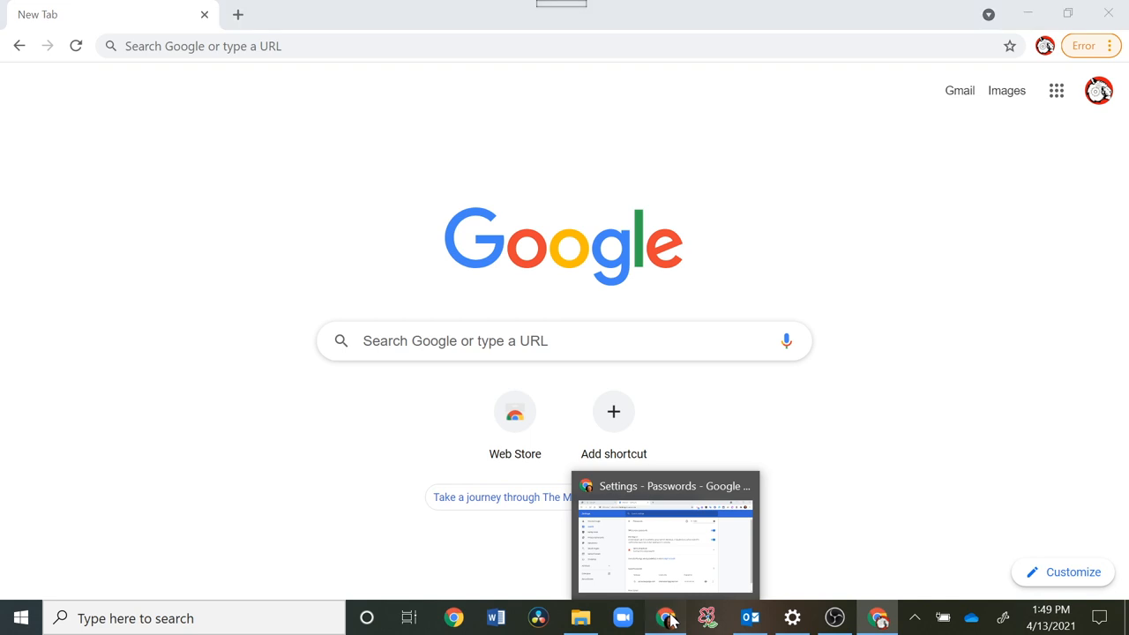
# Switch back to the school profile's Chrome window from the taskbar
pyautogui.click(664, 538)
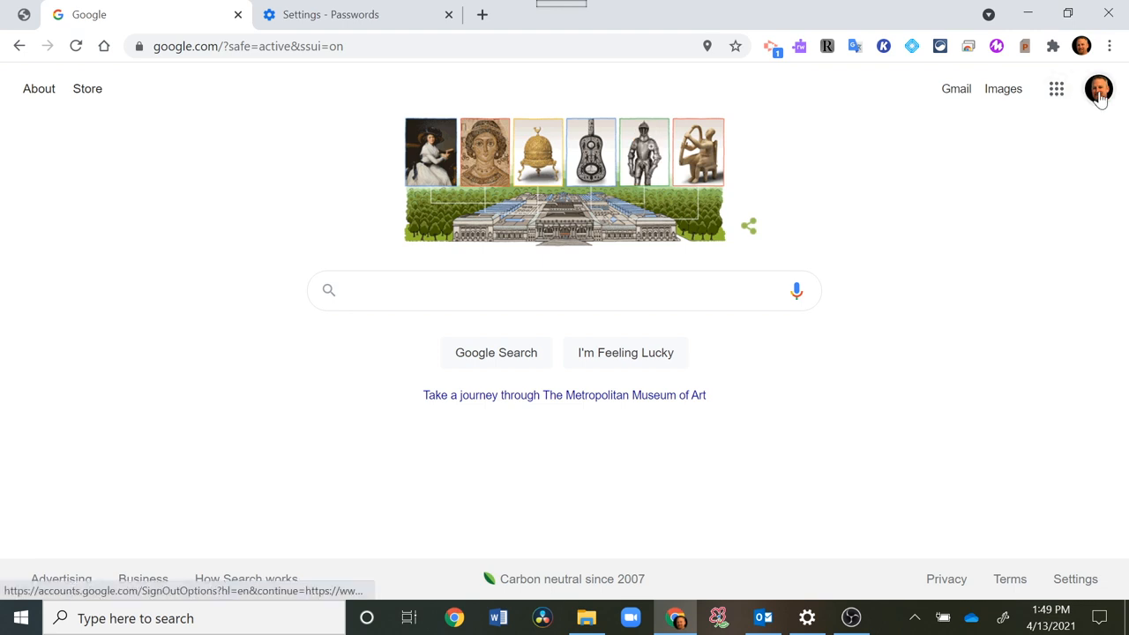
# Open Tiger (Tiger Tech) from Other people, then return and reopen the profile menu
pyautogui.click(1098, 88)
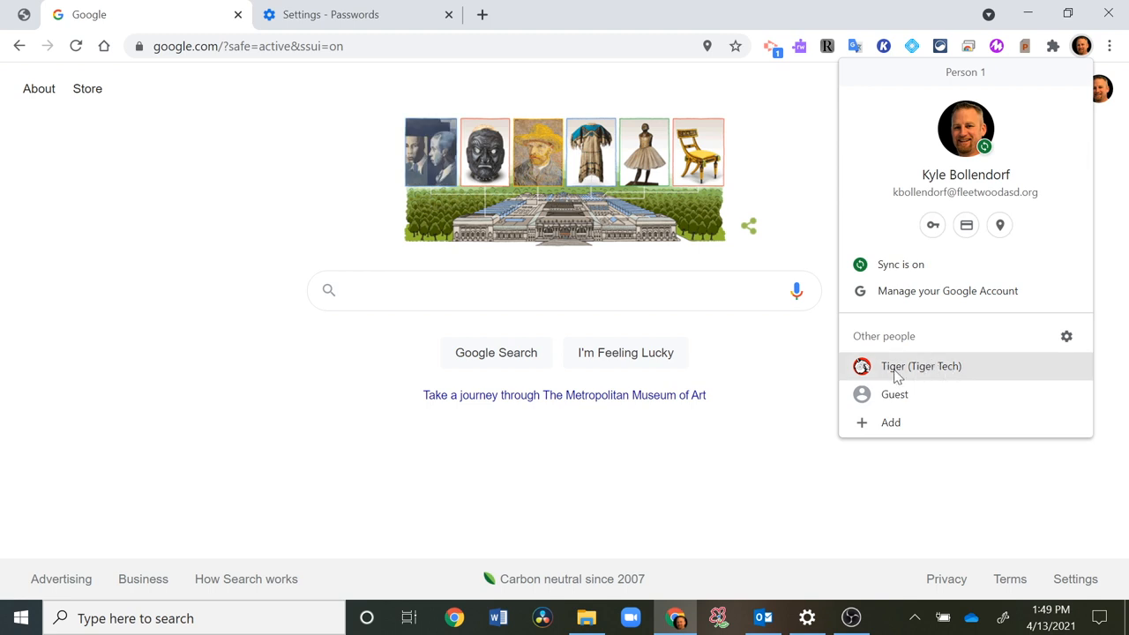
pyautogui.click(921, 366)
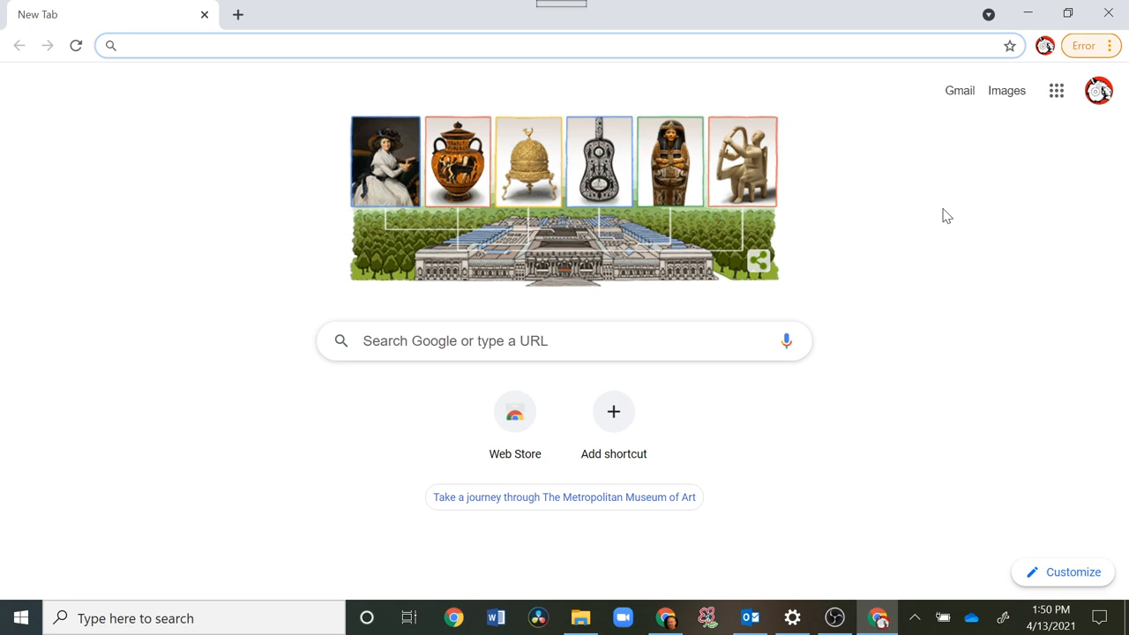
pyautogui.click(124, 45)
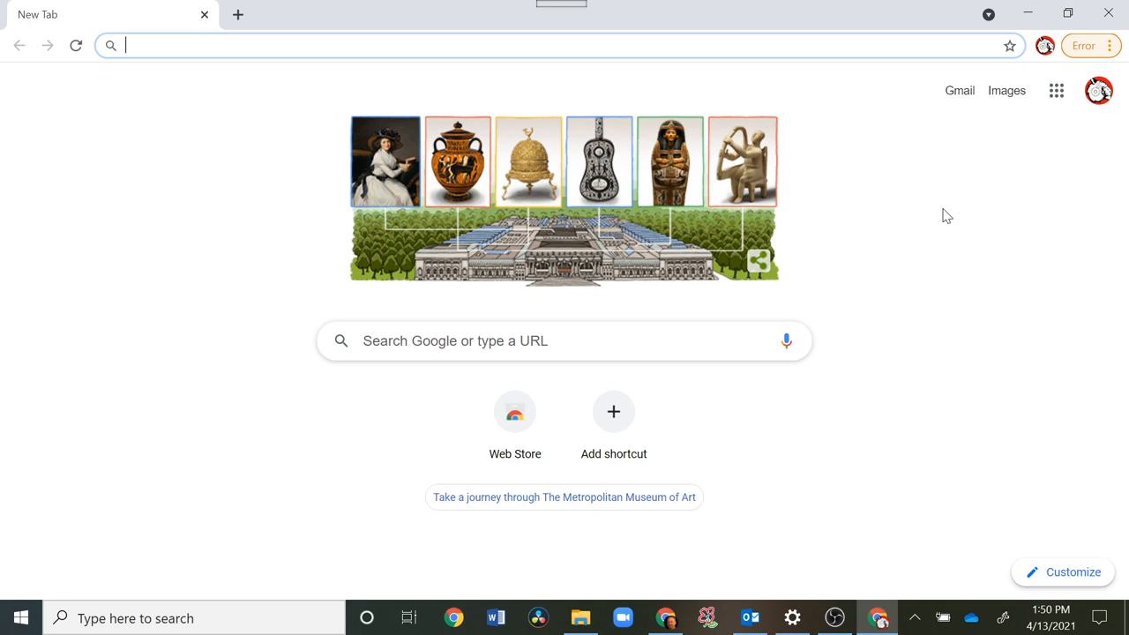
pyautogui.moveTo(1019, 73)
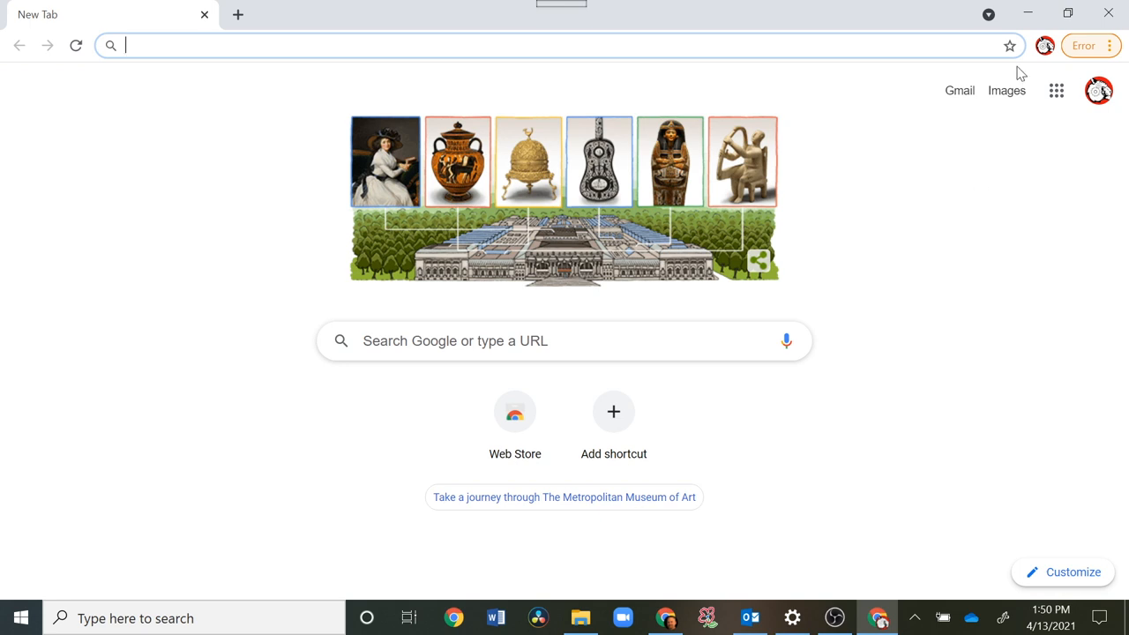
pyautogui.moveTo(958, 271)
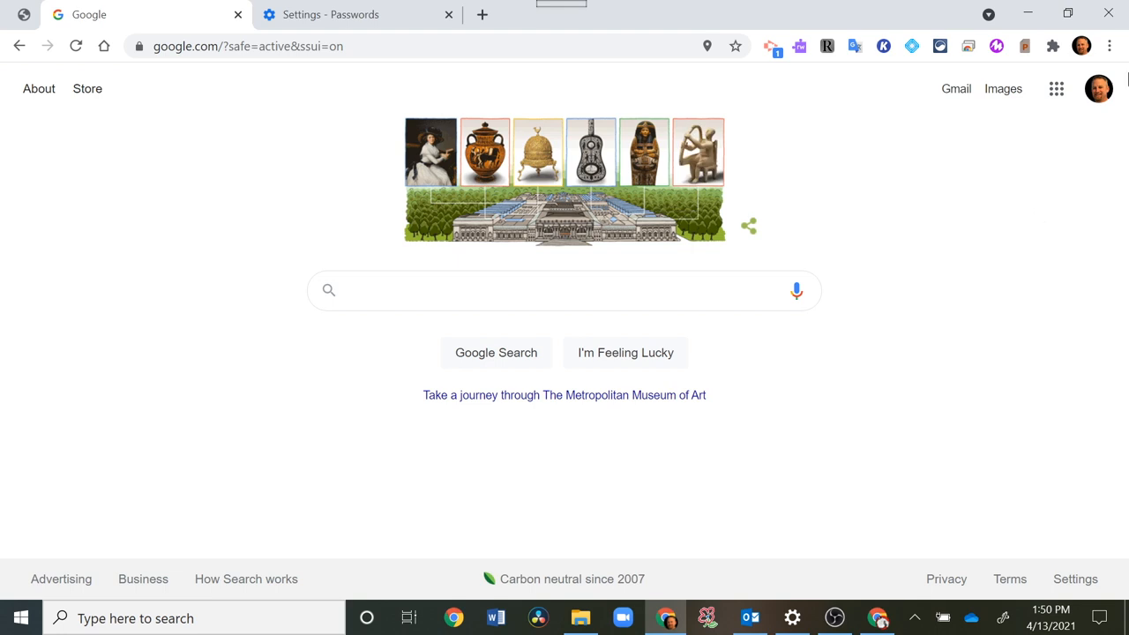
pyautogui.click(1081, 46)
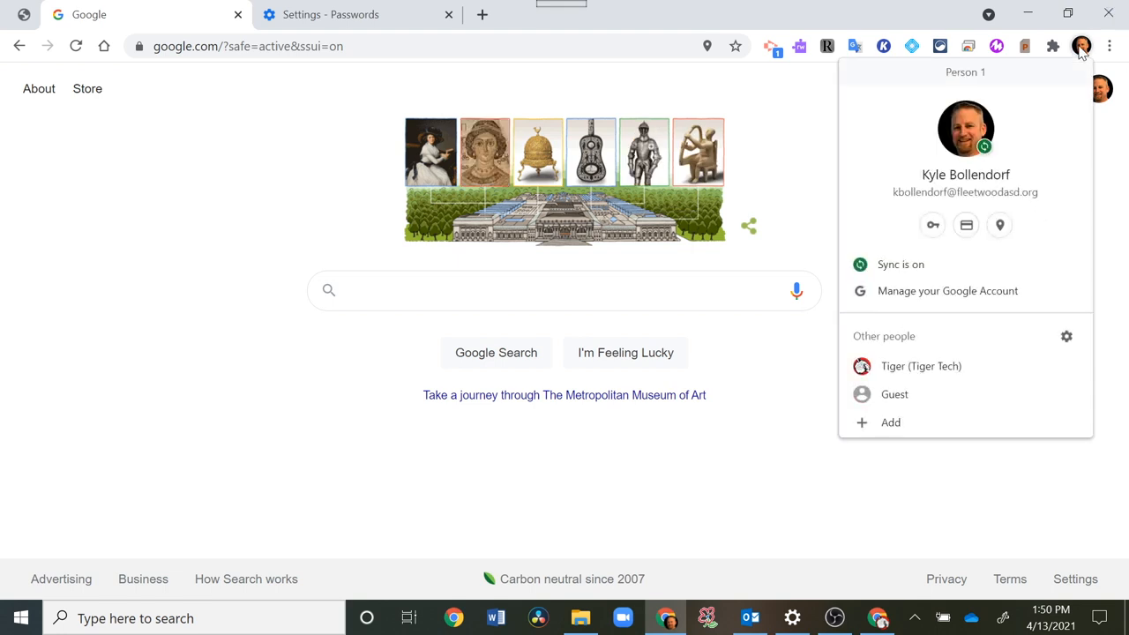
pyautogui.moveTo(891, 423)
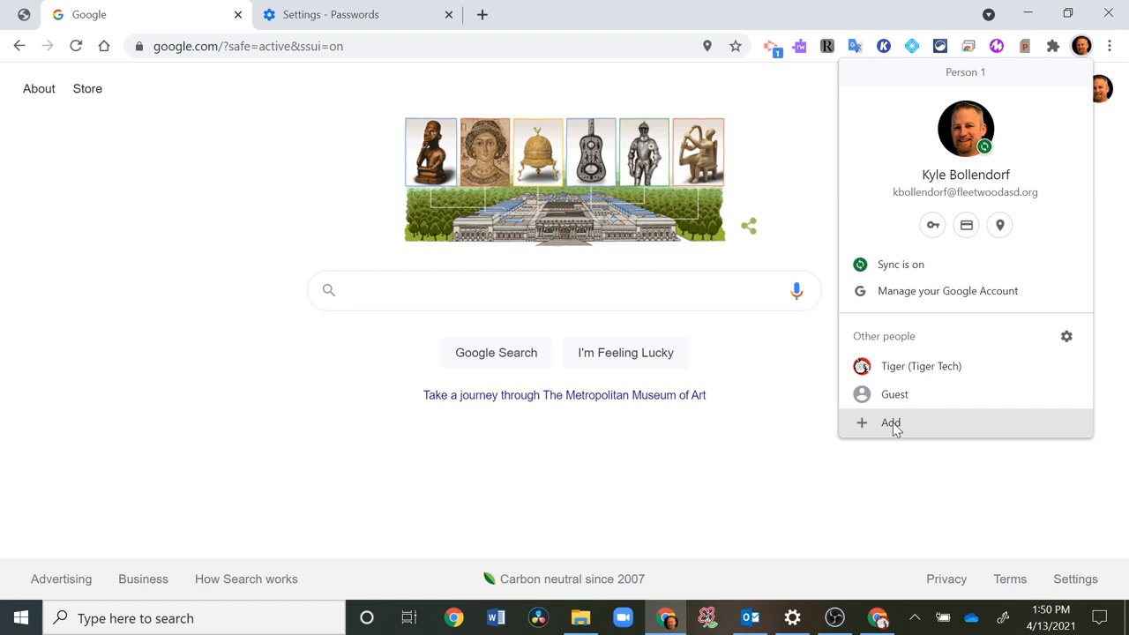